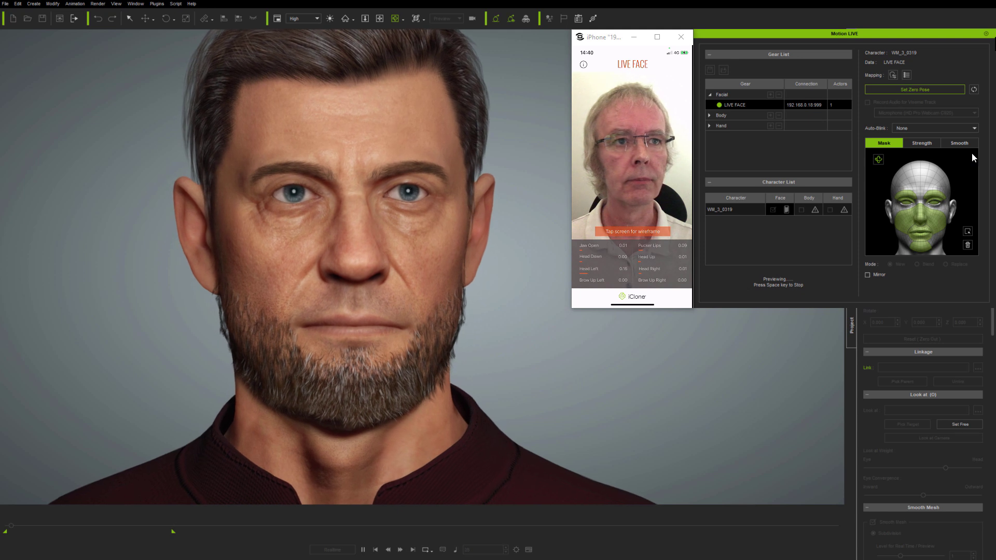
# Show the Smooth options in Motion LIVE and stop the Live Face preview.
pyautogui.click(959, 143)
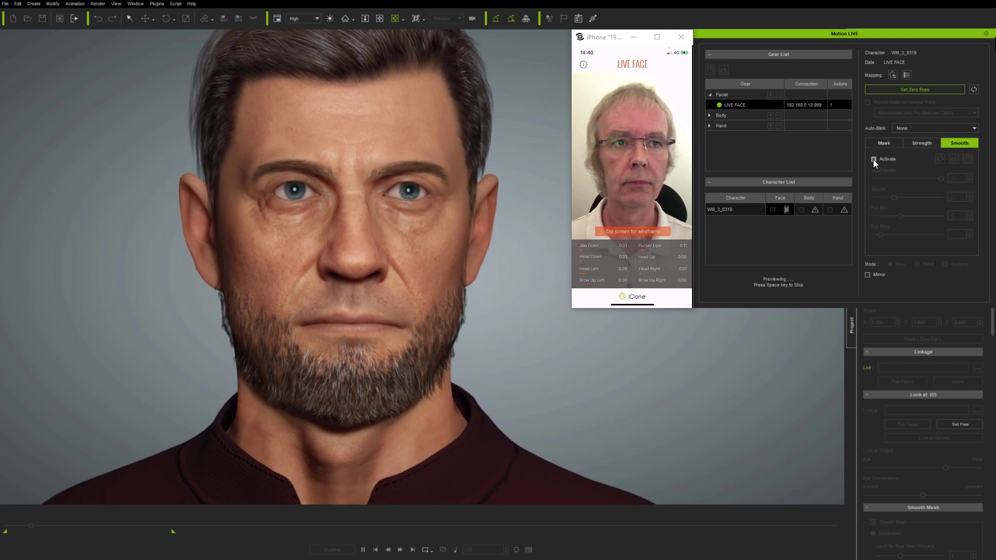
pyautogui.click(874, 159)
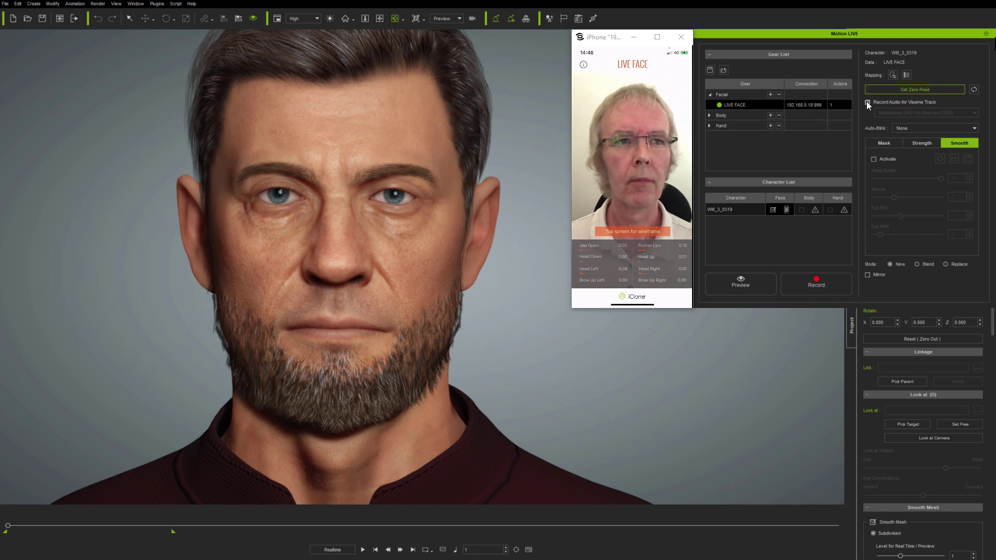
# Enable Record Audio for Viseme Track and capture the first facial take onto the man's timeline.
pyautogui.click(868, 102)
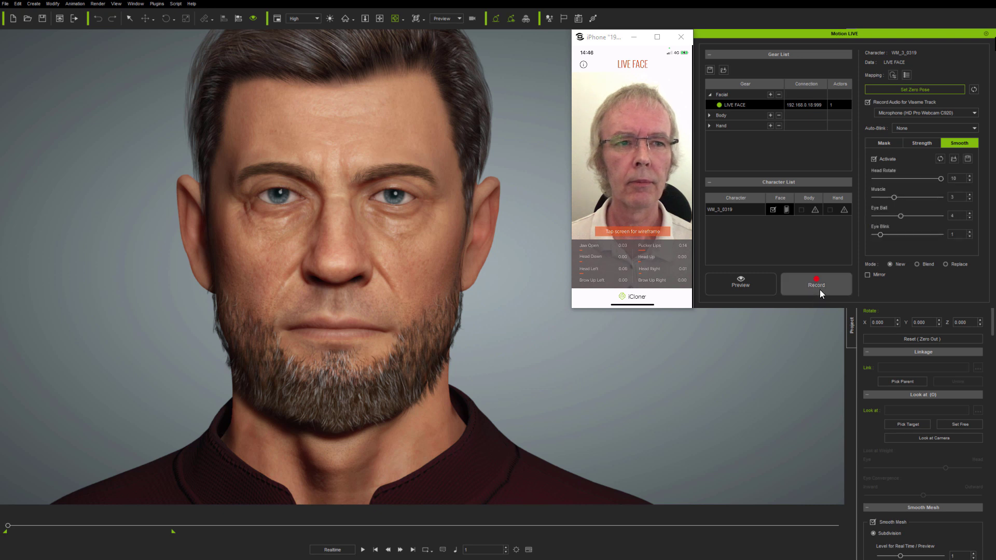
pyautogui.click(816, 284)
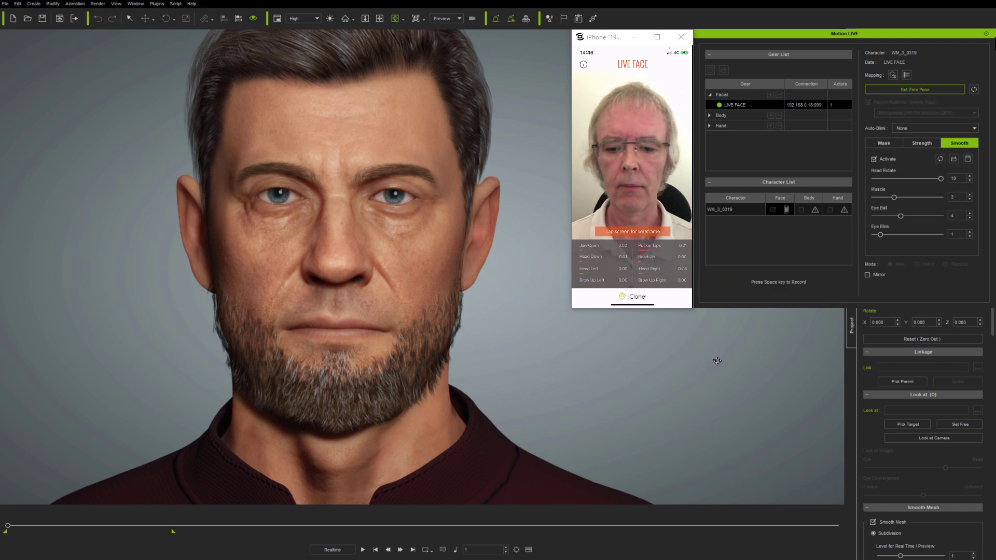
pyautogui.press('space')
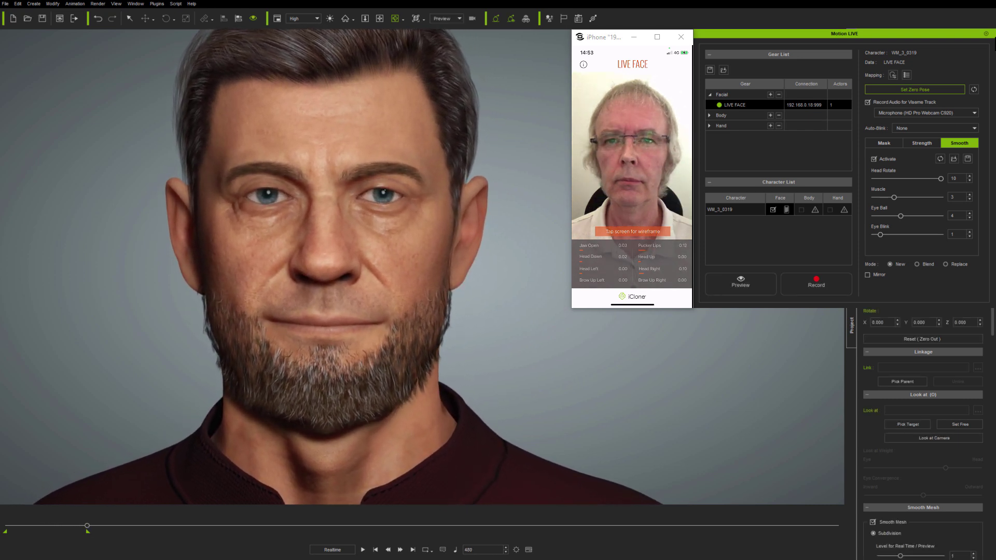
# Disable audio recording, set an eye-area mask and record two masked facial takes.
pyautogui.click(869, 102)
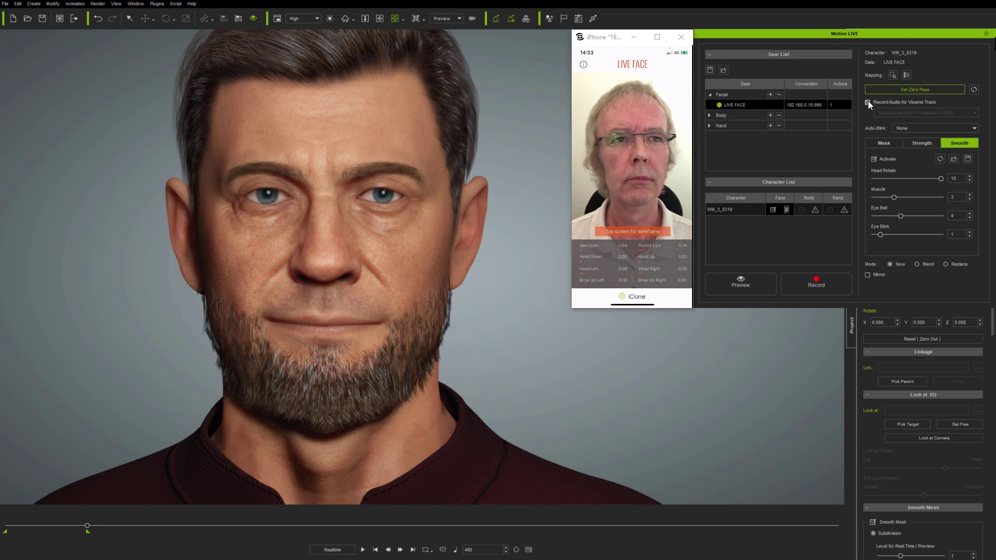
pyautogui.click(884, 142)
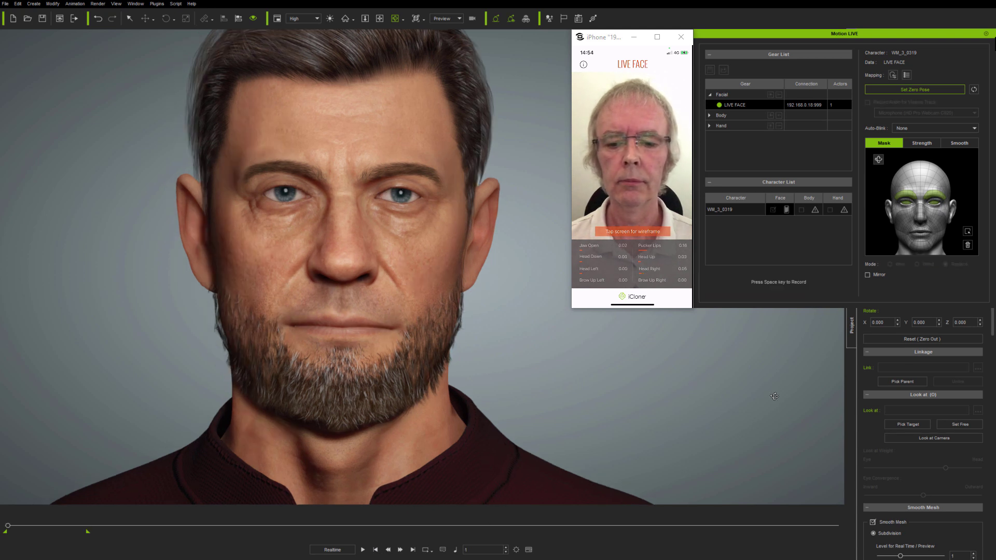
pyautogui.press('space')
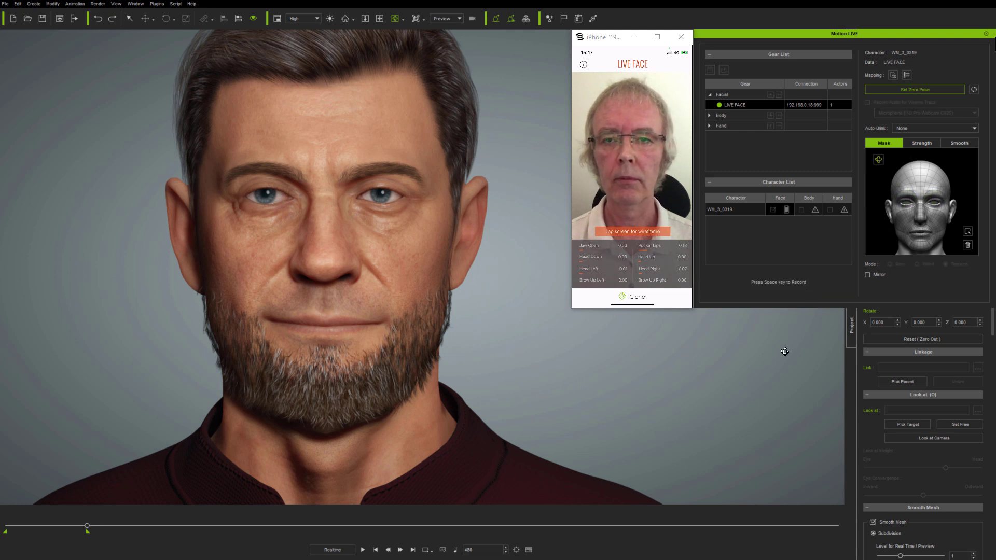
pyautogui.press('space')
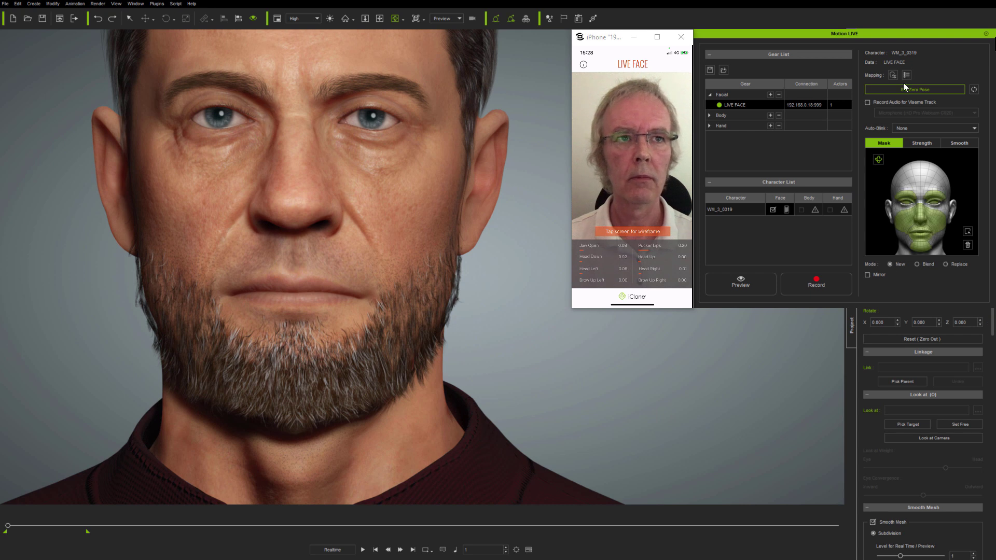
# Set Zero Pose, clear the mask and choose Replace mode for the new take.
pyautogui.click(815, 285)
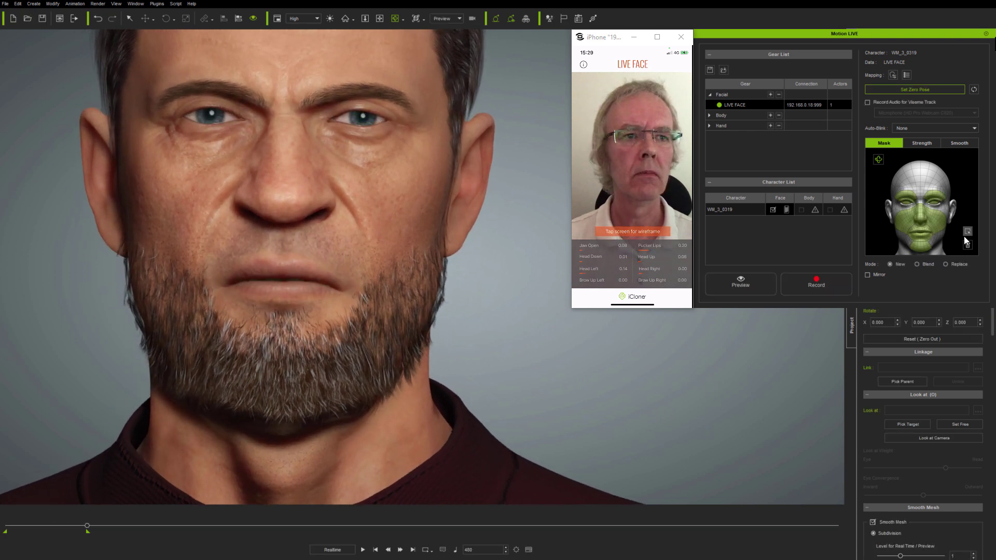
pyautogui.click(815, 284)
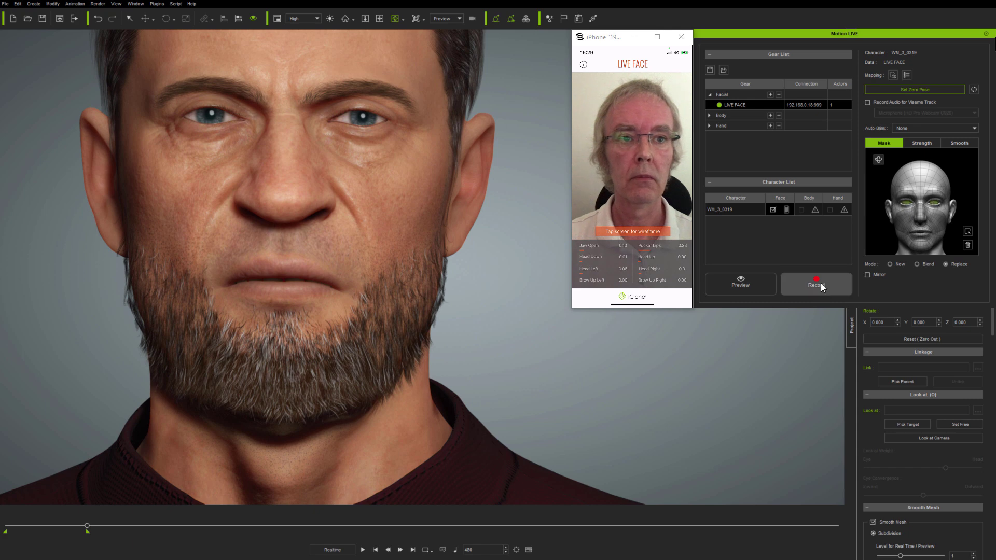
pyautogui.click(815, 285)
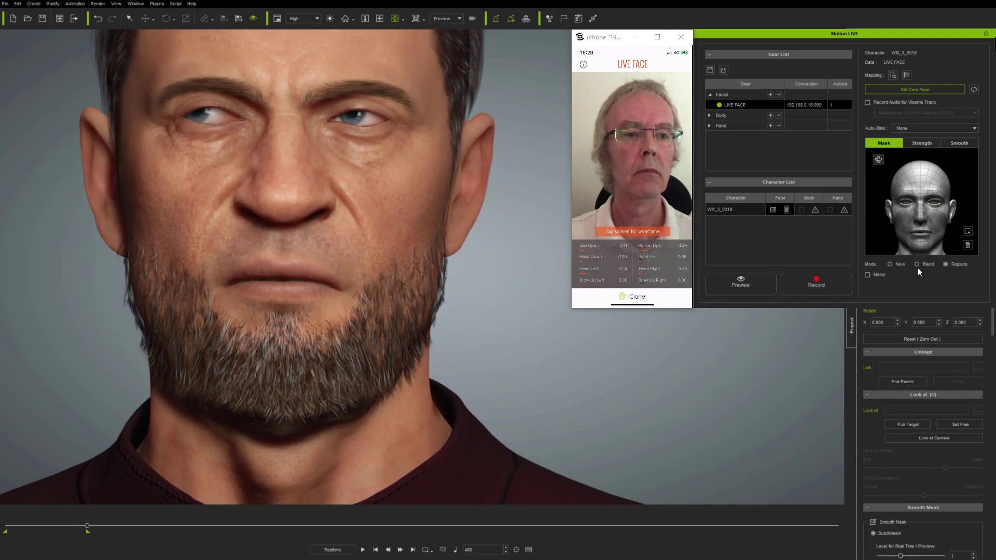
pyautogui.click(815, 285)
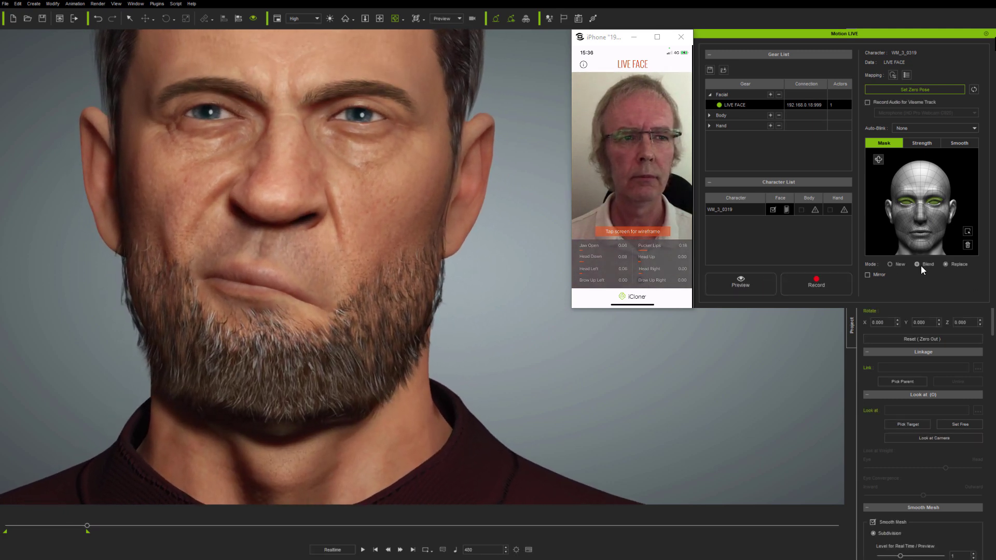
# Record a mouth-only take that replaces the earlier mouth motion, then stop it.
pyautogui.click(741, 284)
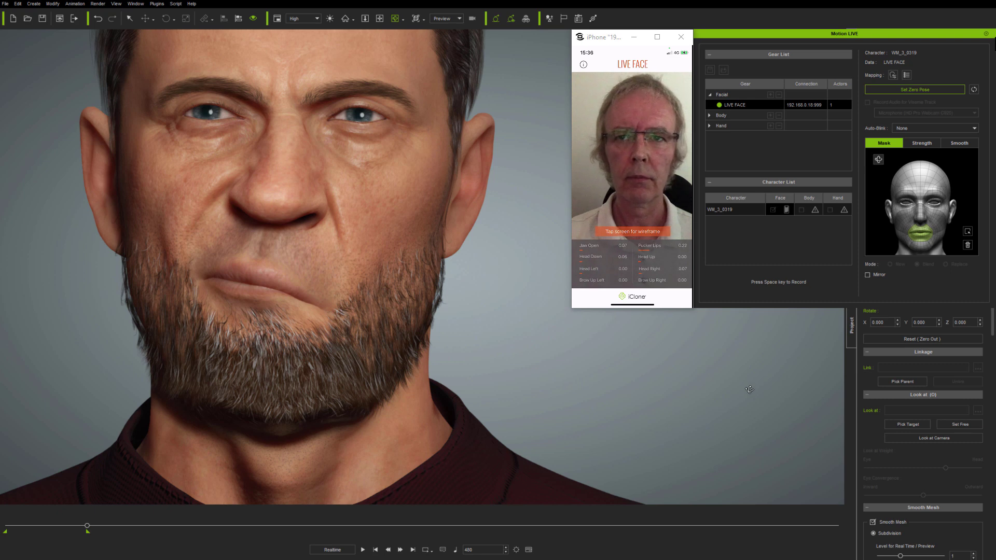
pyautogui.press('space')
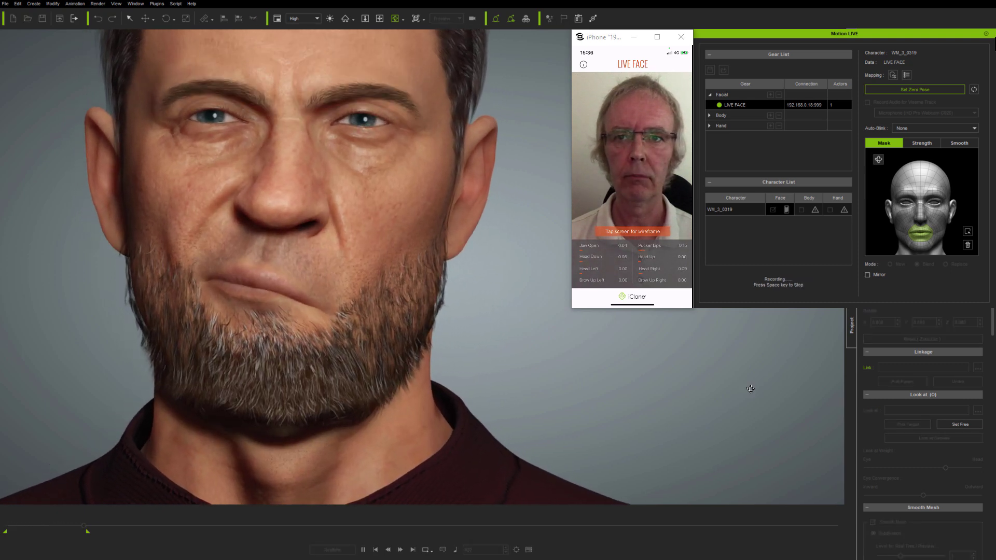
pyautogui.press('Space')
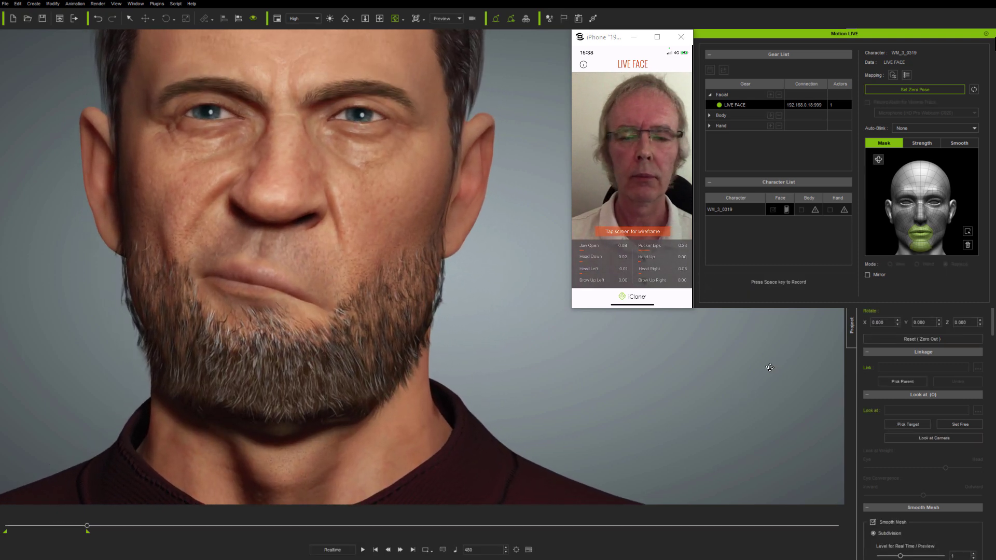
pyautogui.press('space')
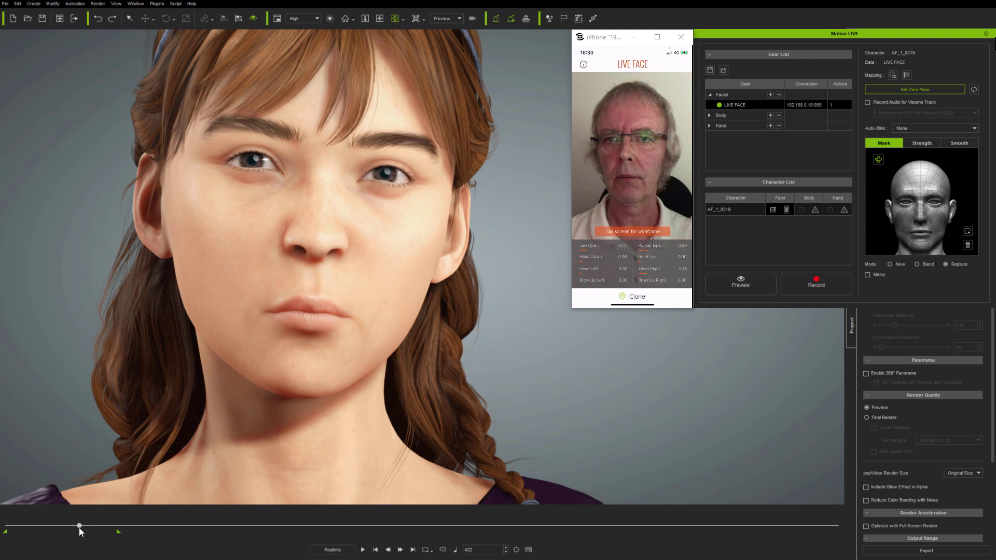
# Rewind to the first frame and arm a Blend-mode recording for the woman's eye-area take.
pyautogui.click(816, 285)
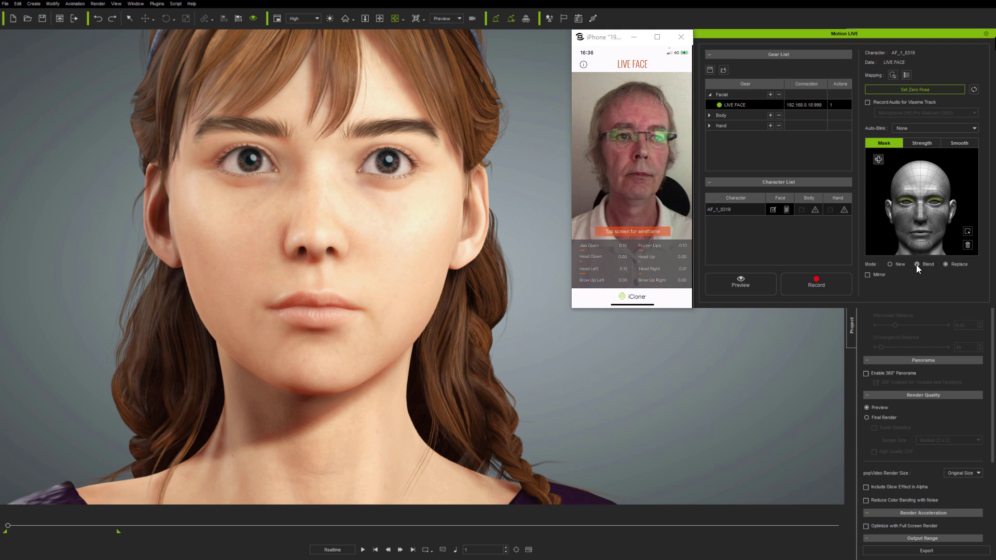
pyautogui.click(816, 284)
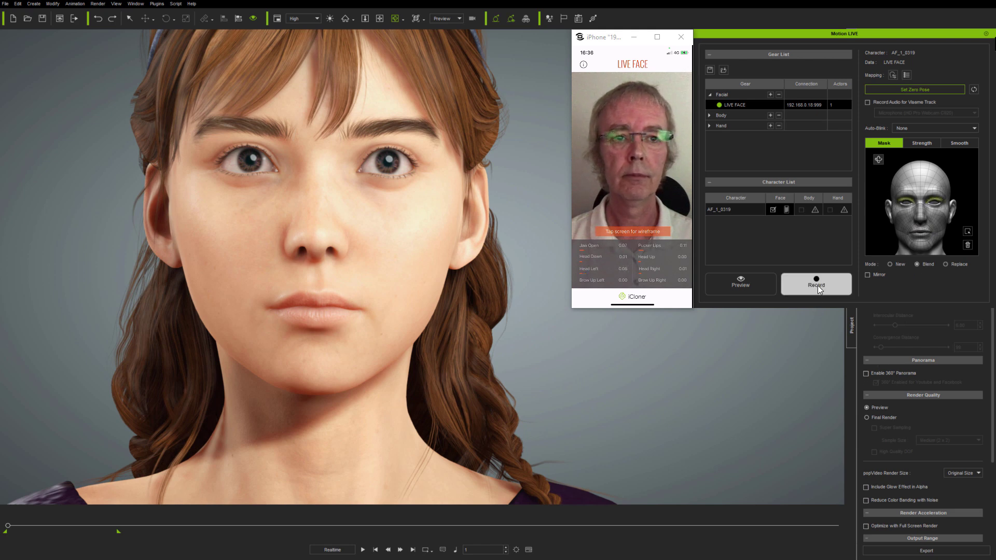
pyautogui.click(816, 285)
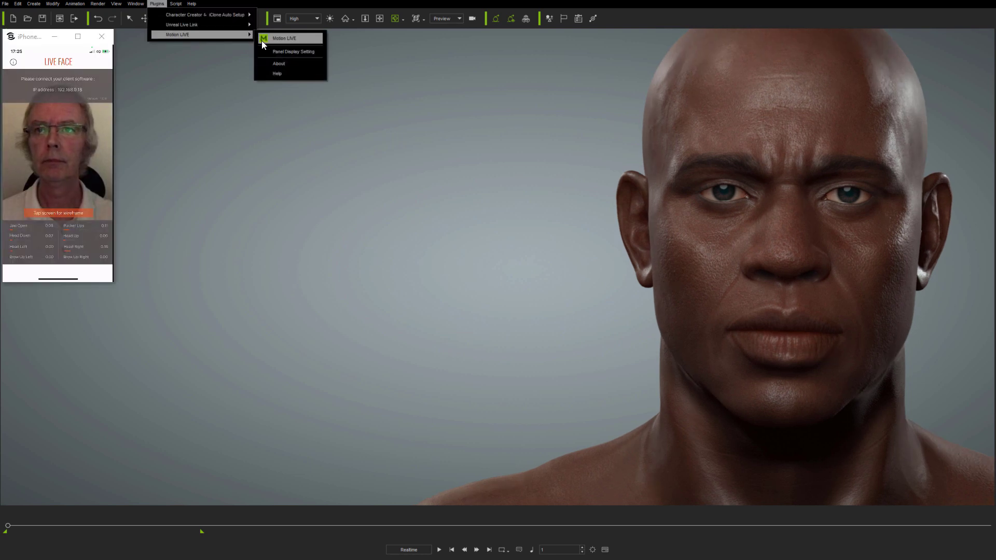
# Assign LIVE FACE to the bald man, set Zero Pose and activate Smooth.
pyautogui.click(289, 37)
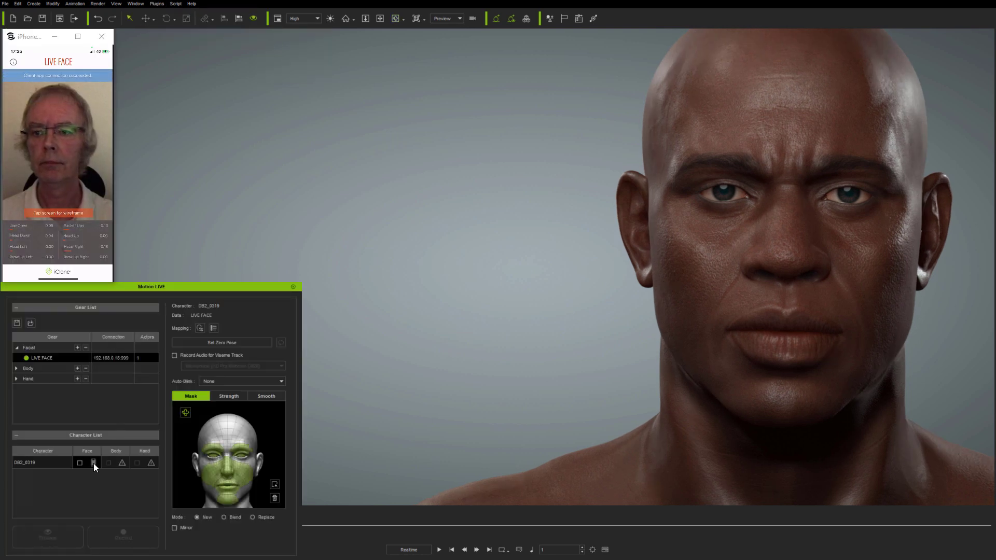
pyautogui.click(93, 463)
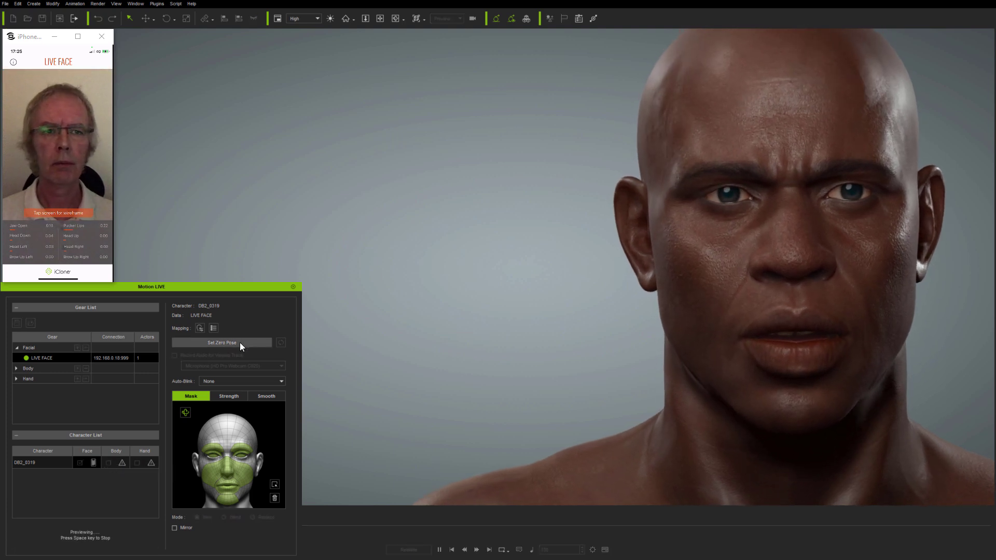
pyautogui.click(222, 342)
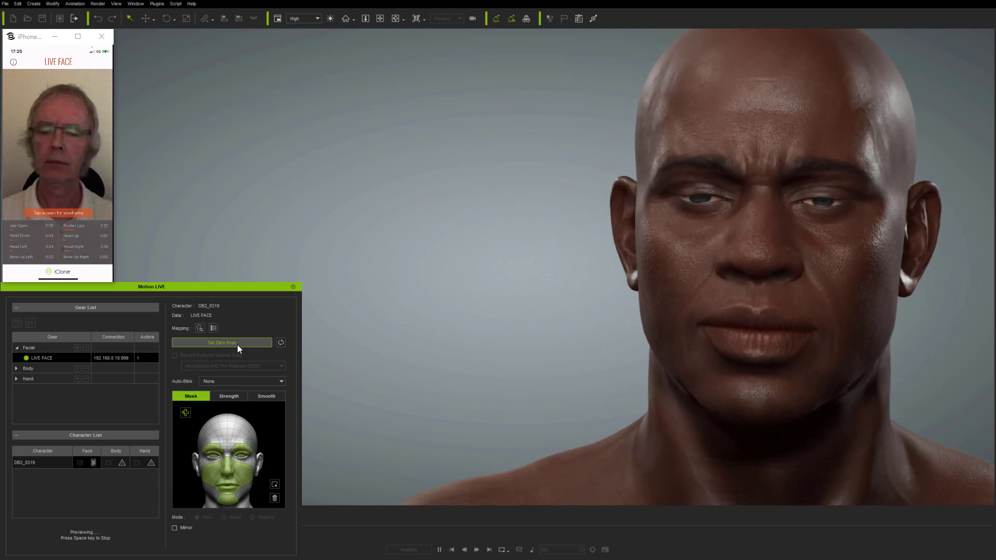
pyautogui.click(266, 396)
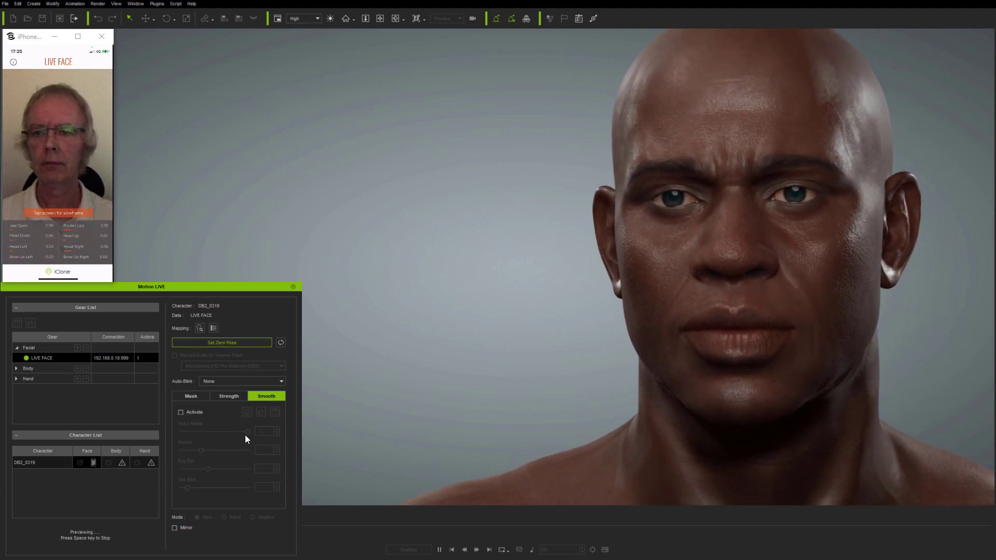
pyautogui.click(181, 412)
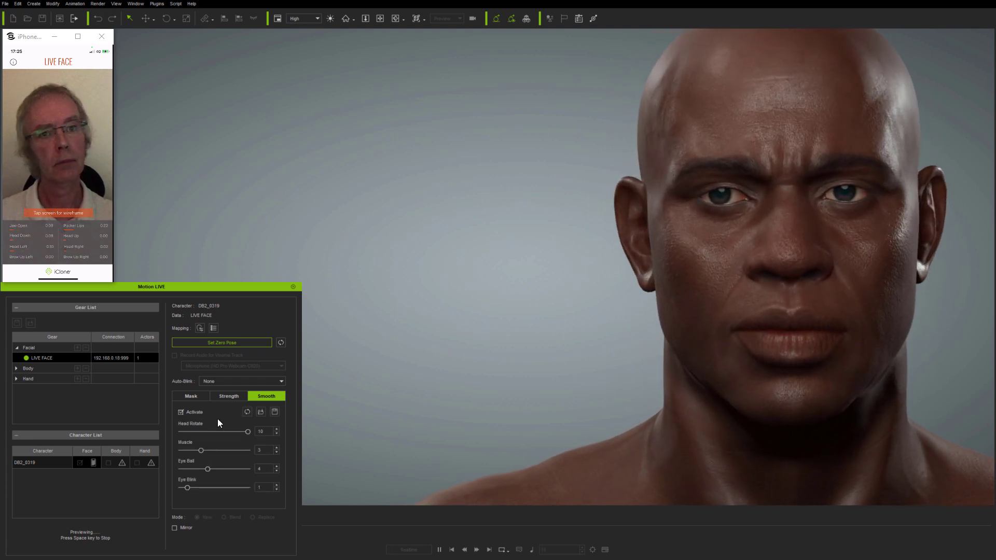
# Adjust the Head Rotate smoothing slider down and back up to 10.
pyautogui.moveTo(247, 432); pyautogui.dragTo(220, 432)
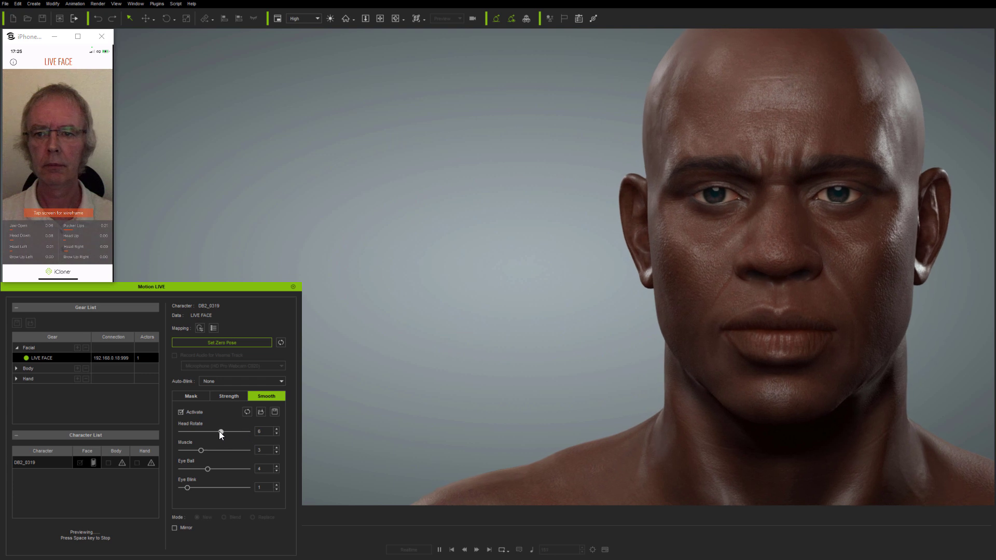
pyautogui.moveTo(220, 432); pyautogui.dragTo(202, 431)
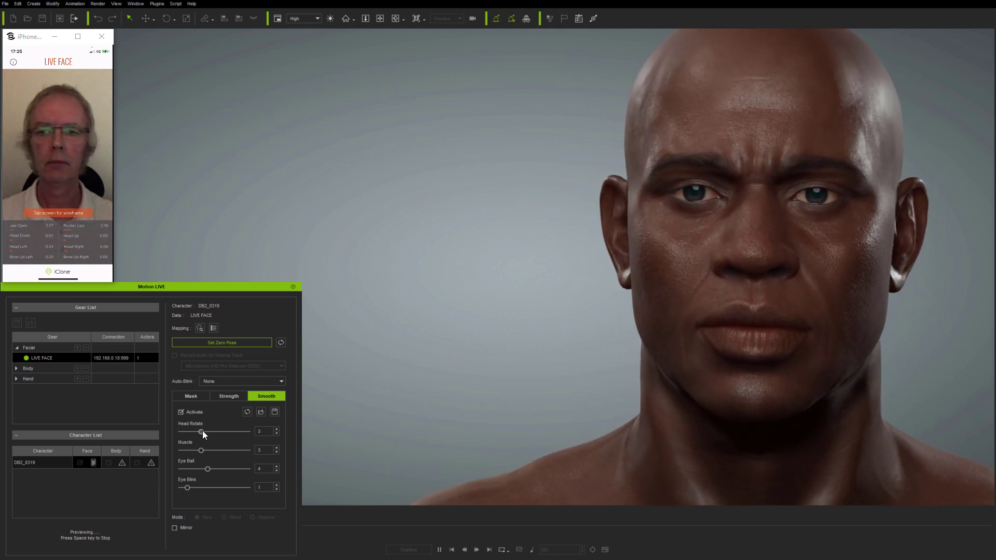
pyautogui.moveTo(203, 432); pyautogui.dragTo(248, 432)
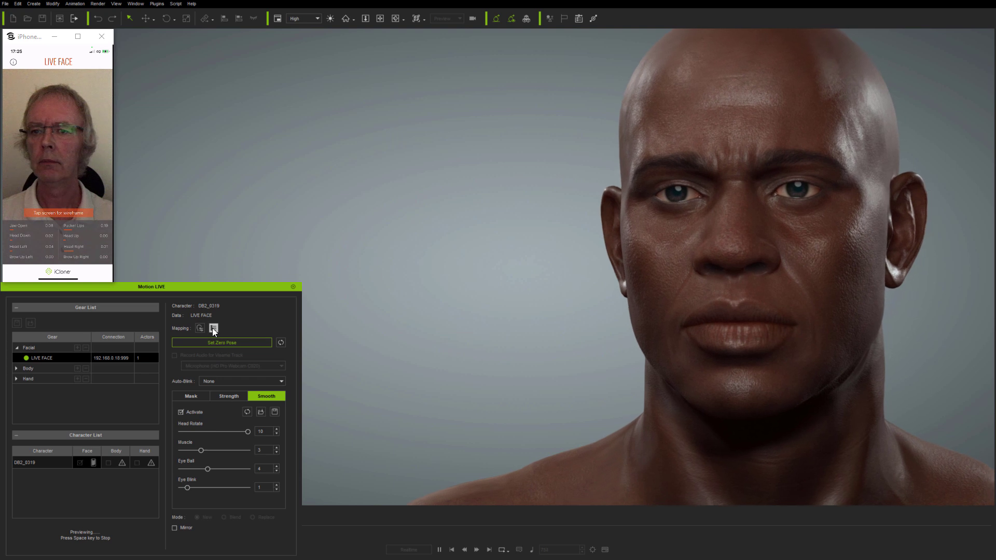
# Place the Expression Mapping Panel to the right of the Tracking Data Inspector.
pyautogui.click(213, 328)
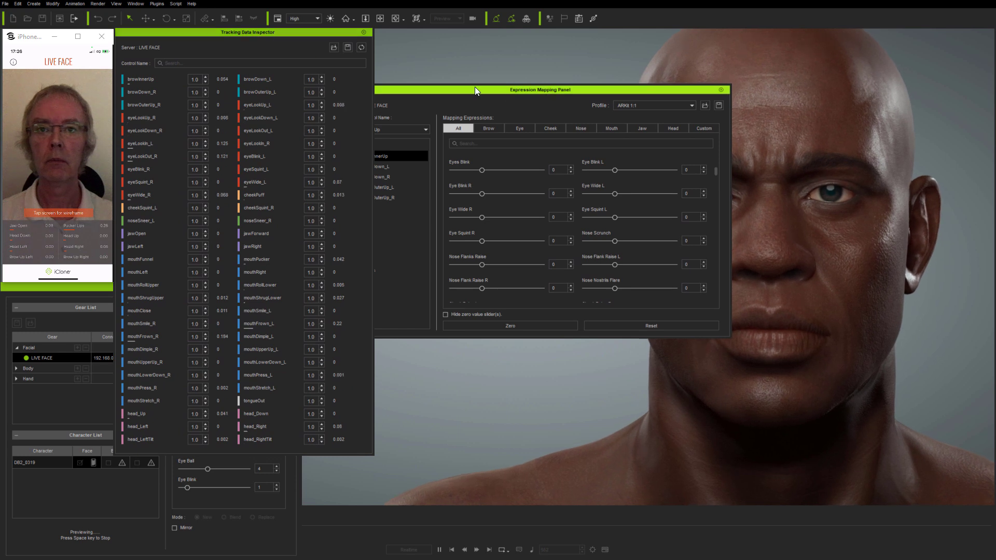
pyautogui.moveTo(540, 89); pyautogui.dragTo(571, 33)
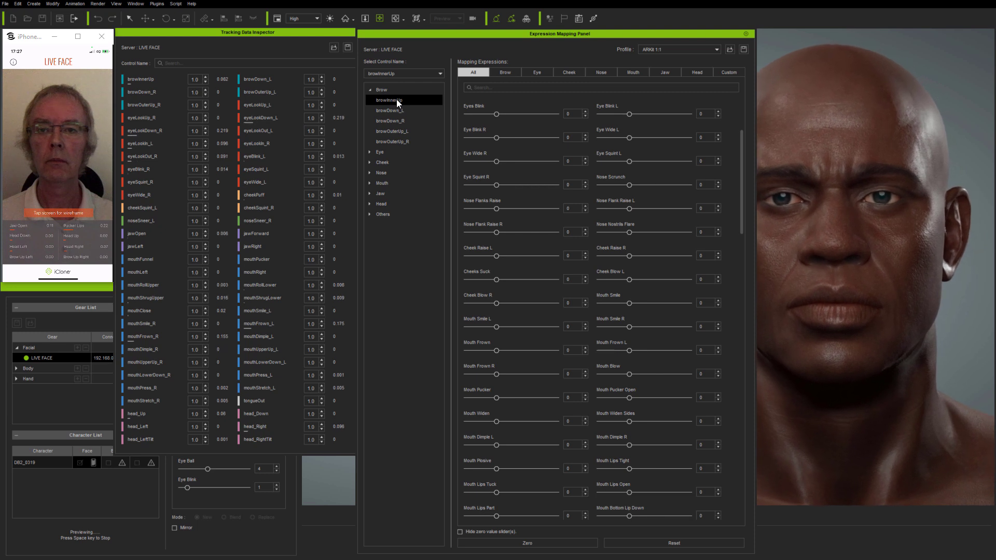
# Browse the Select Control Name list and expand the eye controls group.
pyautogui.click(438, 73)
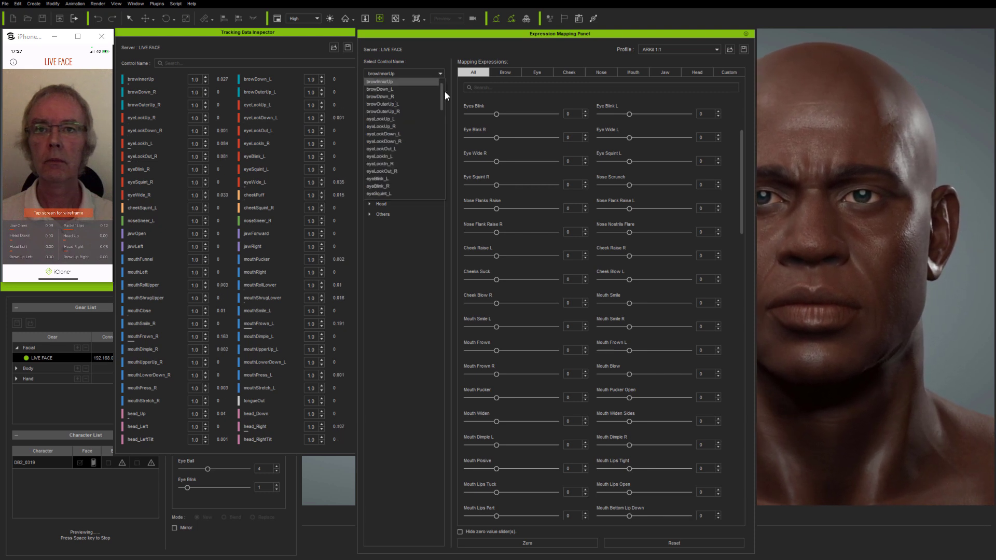
pyautogui.scroll(-3)
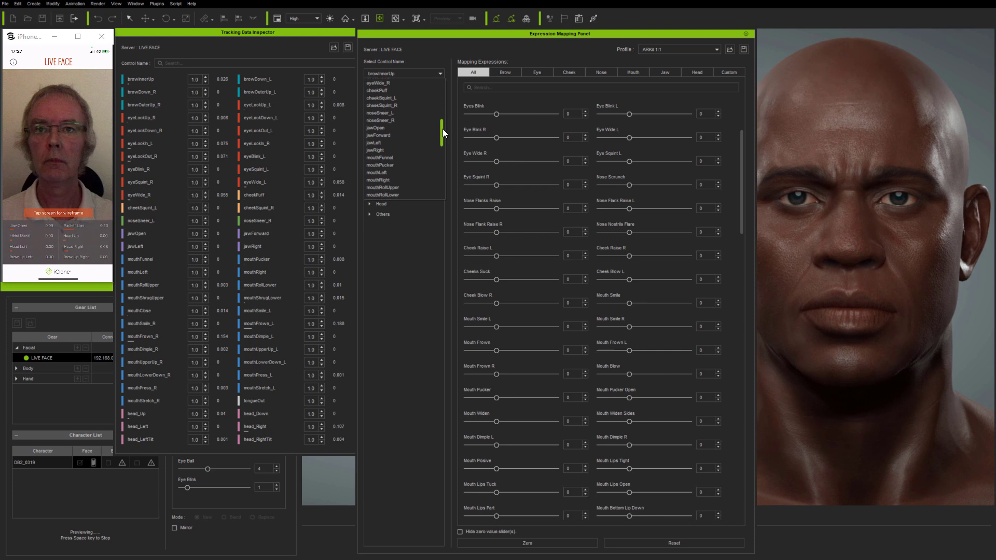
pyautogui.scroll(-3)
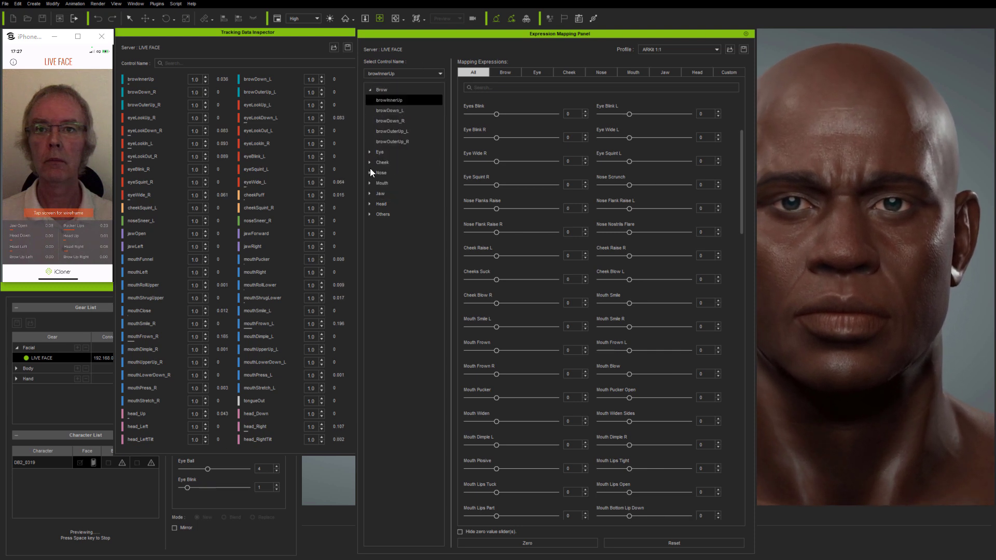
pyautogui.click(371, 151)
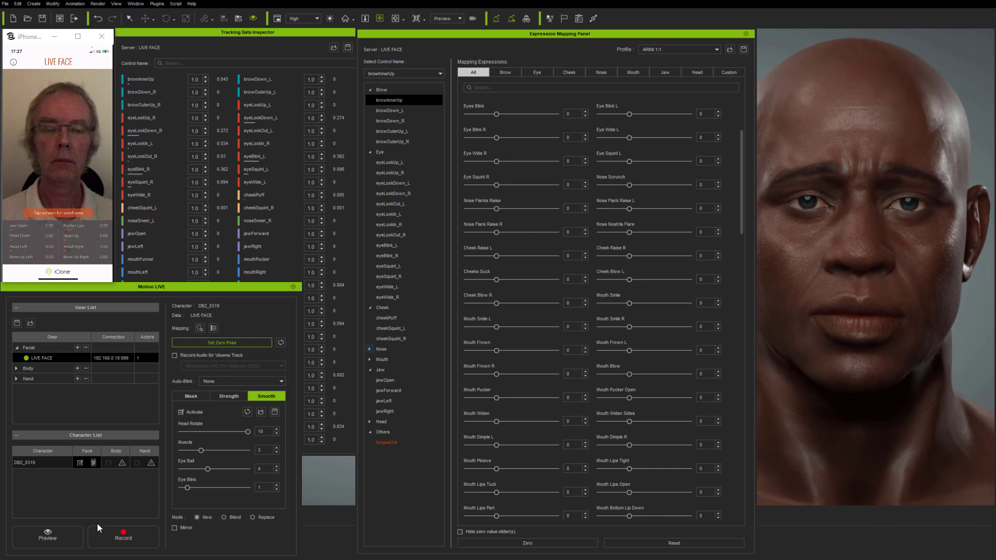
pyautogui.moveTo(102, 524)
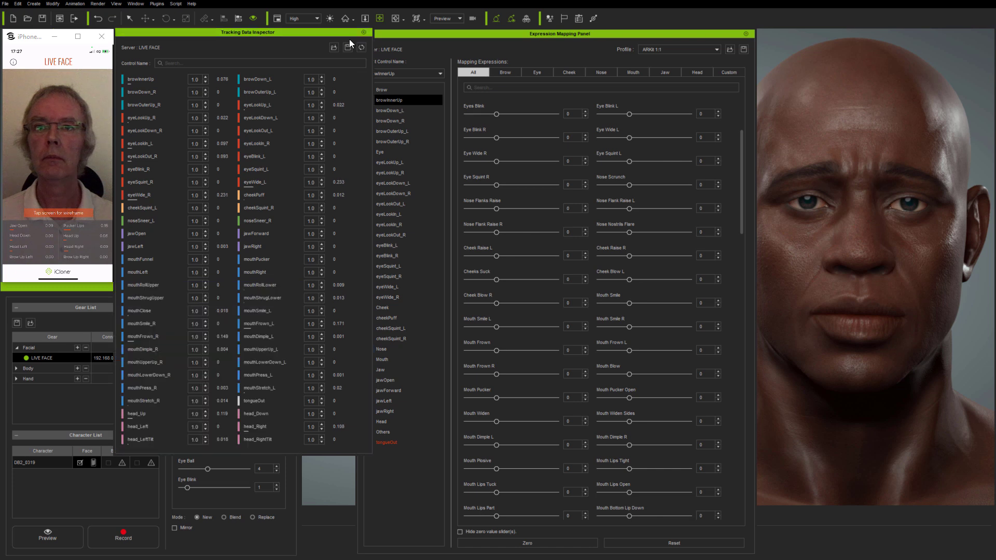
# Close the Tracking Data Inspector and filter the mapping to Brow, then Eye expressions.
pyautogui.click(361, 32)
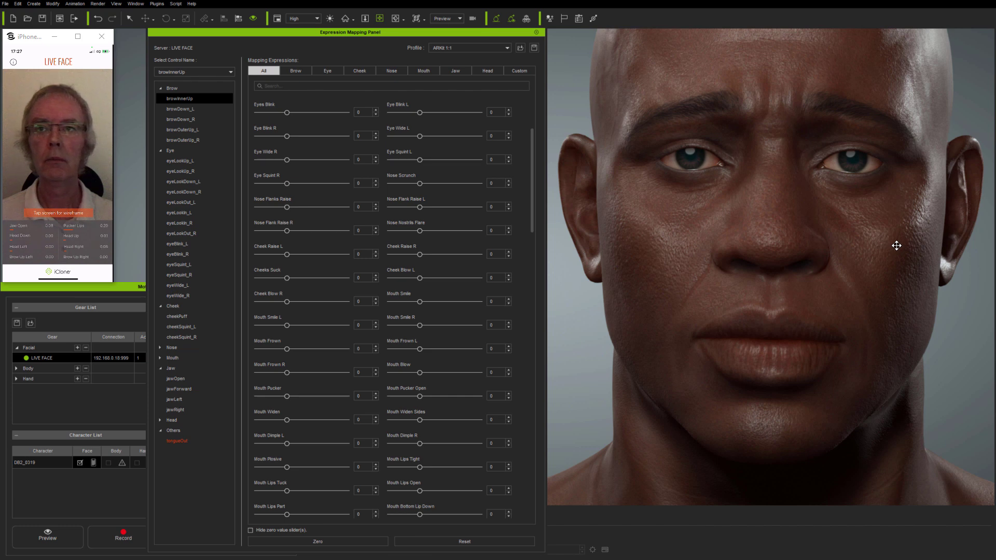
pyautogui.moveTo(206, 102)
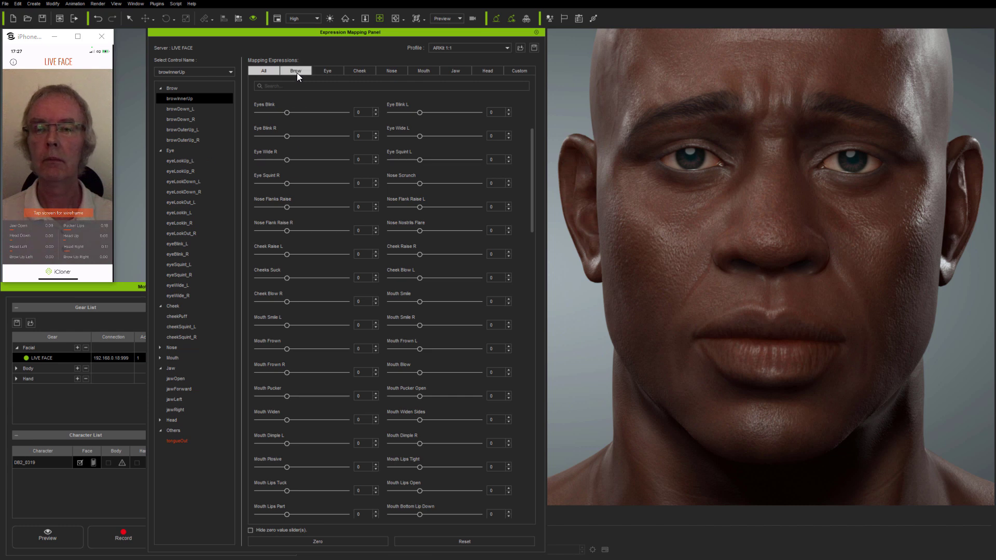
pyautogui.click(328, 70)
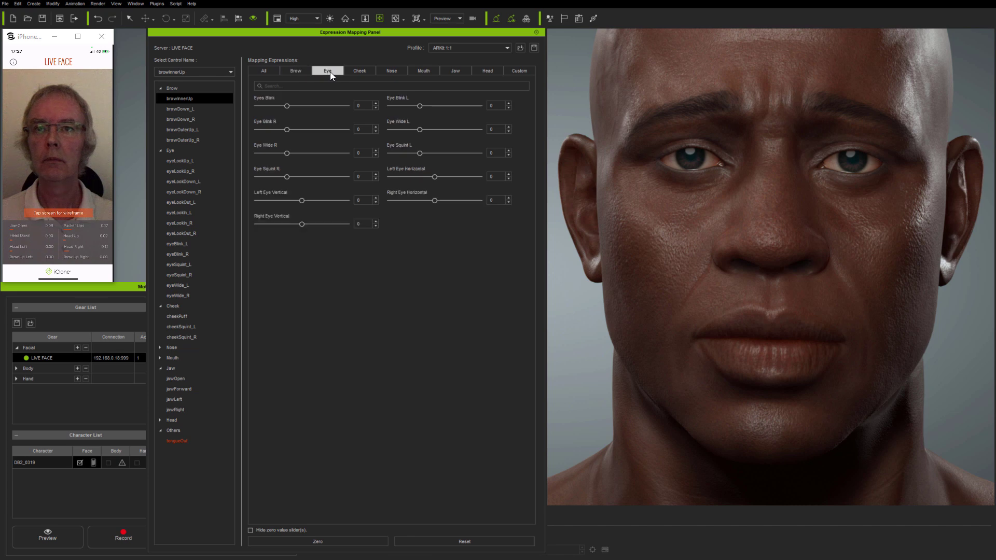
pyautogui.click(295, 70)
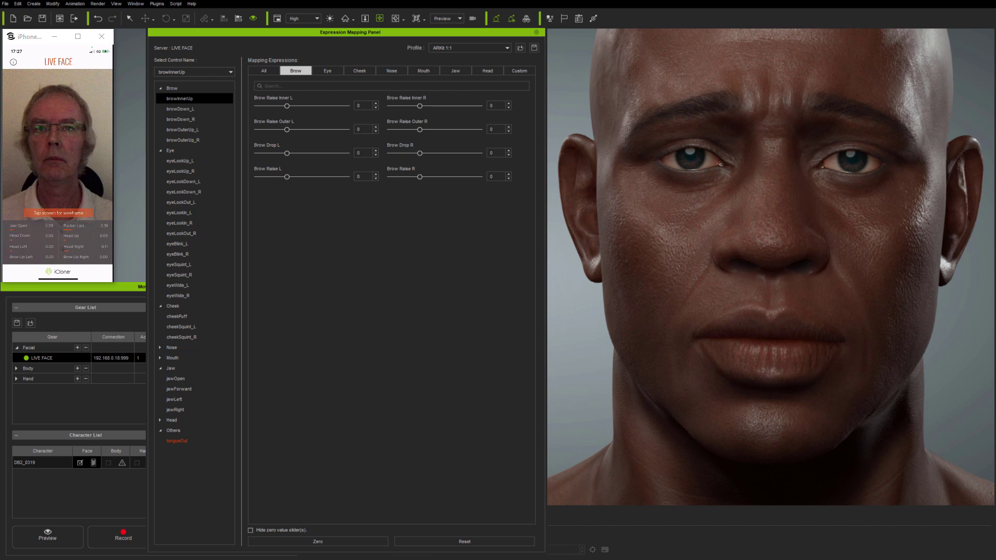
# Switch to the Default profile and test Brow Raise Inner L, leaving it at 100.
pyautogui.click(469, 48)
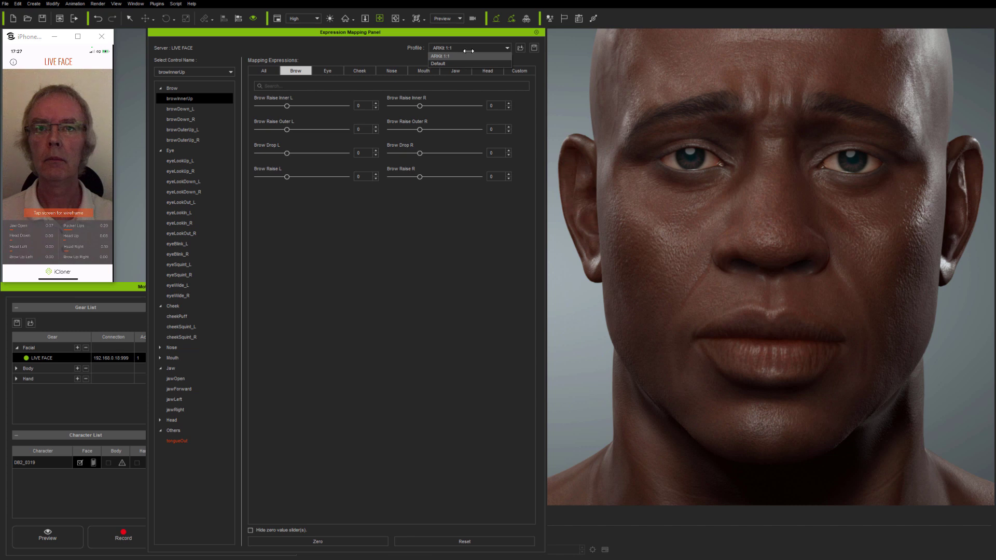
pyautogui.click(439, 62)
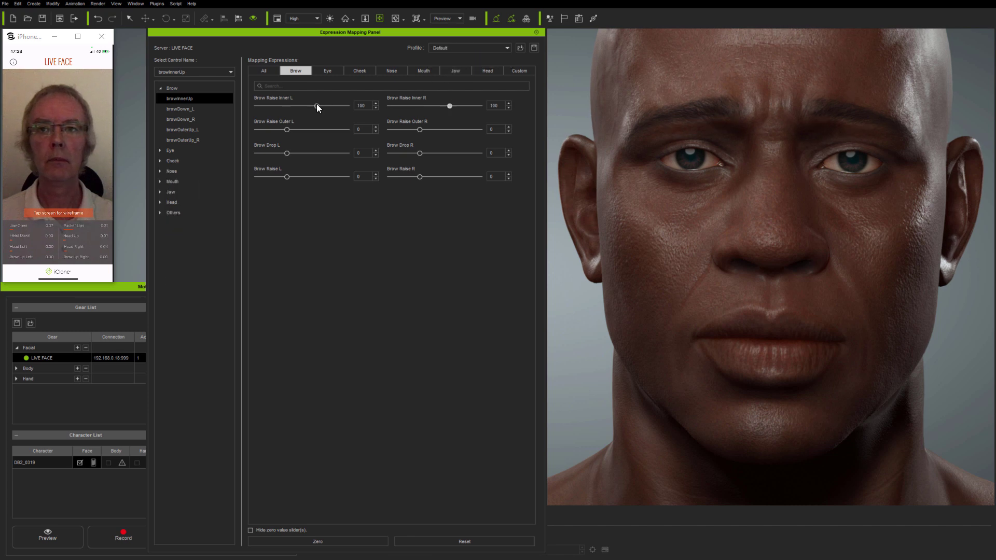
pyautogui.moveTo(315, 106); pyautogui.dragTo(337, 106)
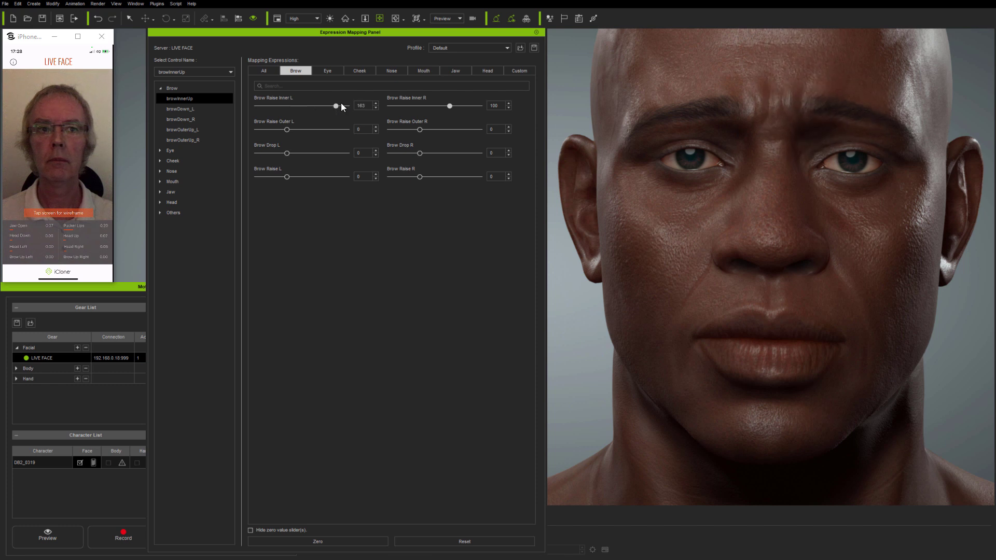
pyautogui.moveTo(335, 106); pyautogui.dragTo(347, 106)
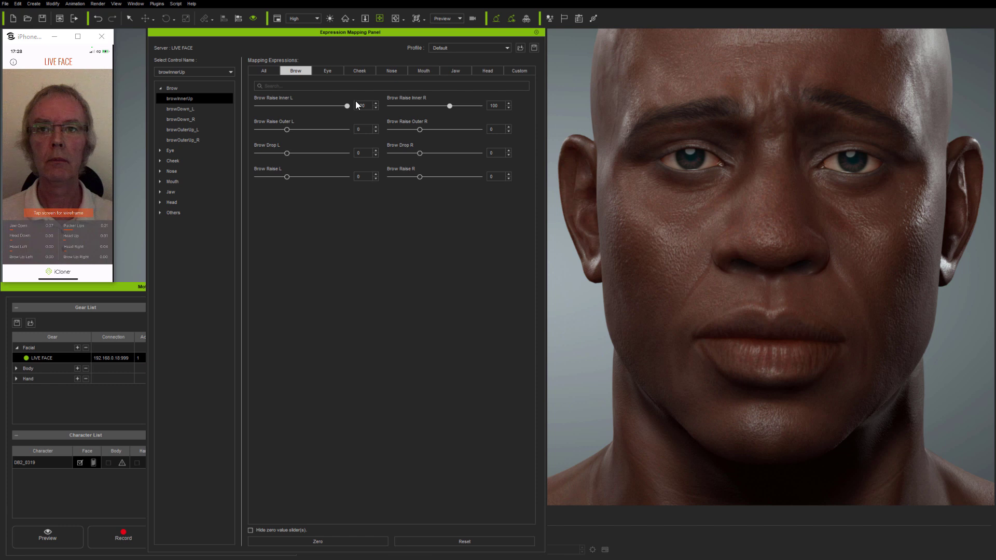
pyautogui.moveTo(346, 106); pyautogui.dragTo(305, 106)
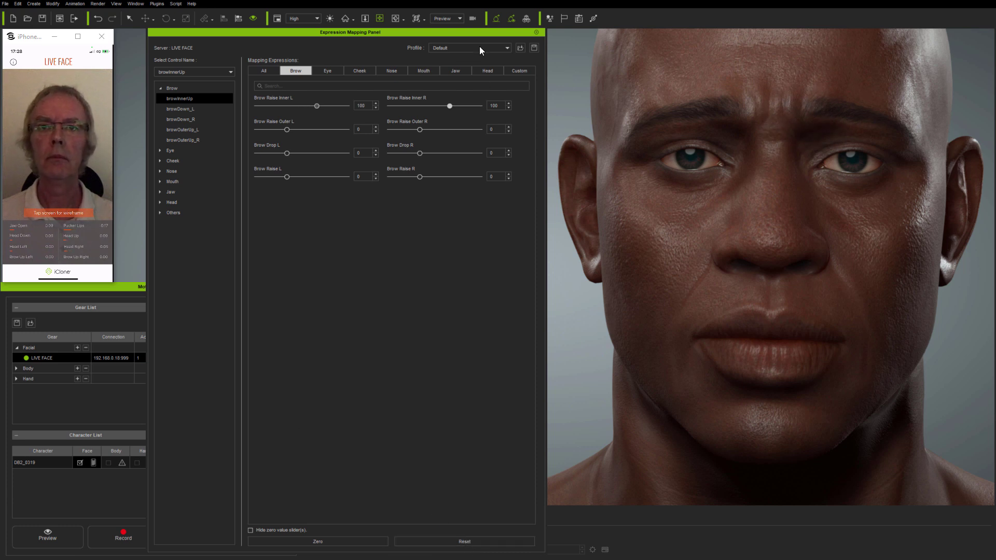
# Return to ARKit 1:1, show the Custom list and test A01_Brow_Inner_Up before restoring it to 100.
pyautogui.click(488, 70)
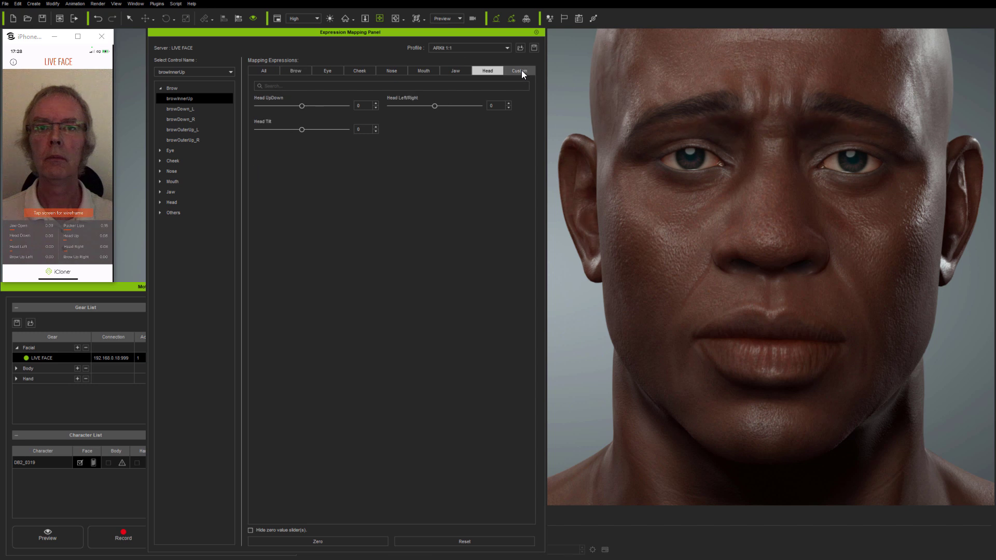
pyautogui.click(519, 70)
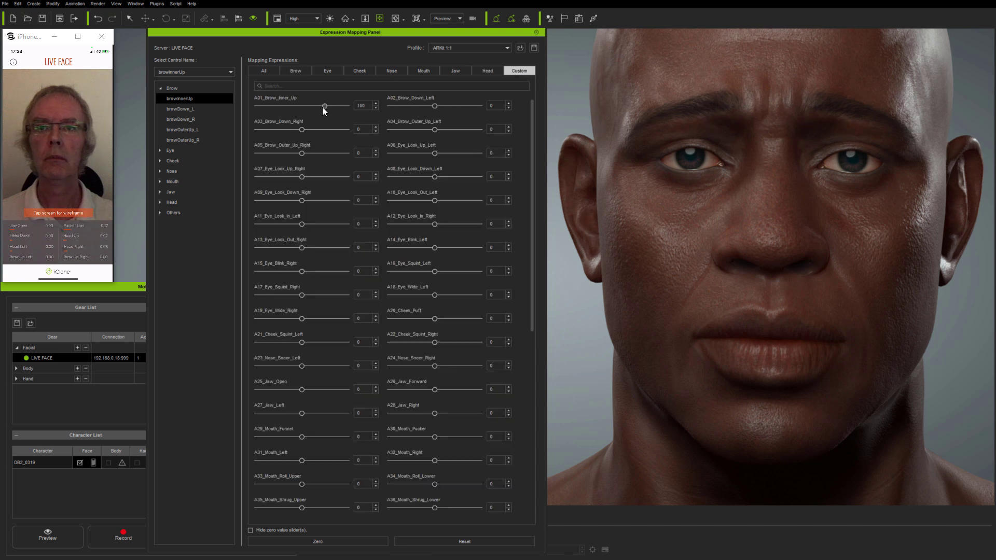
pyautogui.moveTo(325, 106); pyautogui.dragTo(324, 106)
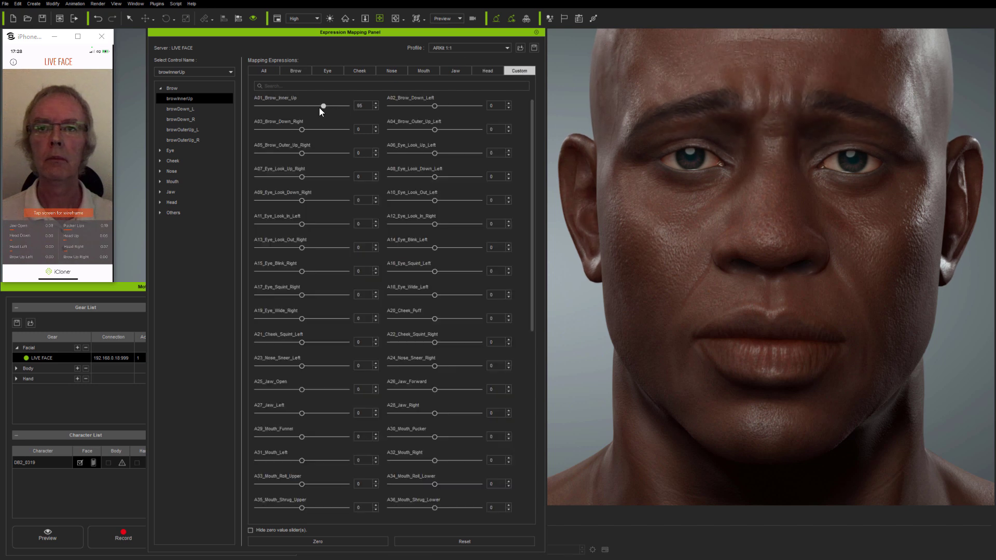
pyautogui.moveTo(324, 106); pyautogui.dragTo(347, 106)
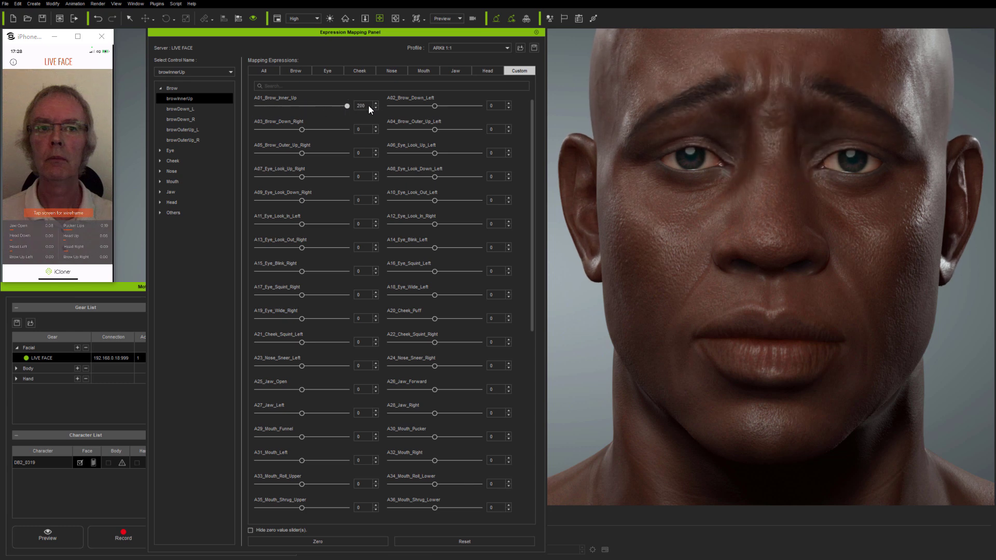
pyautogui.moveTo(346, 106); pyautogui.dragTo(294, 106)
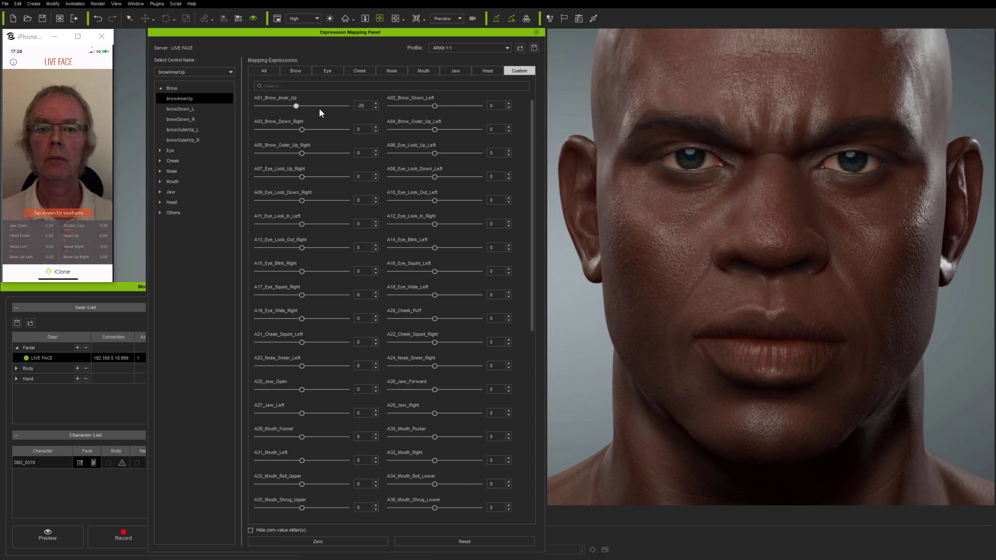
pyautogui.moveTo(295, 106); pyautogui.dragTo(340, 106)
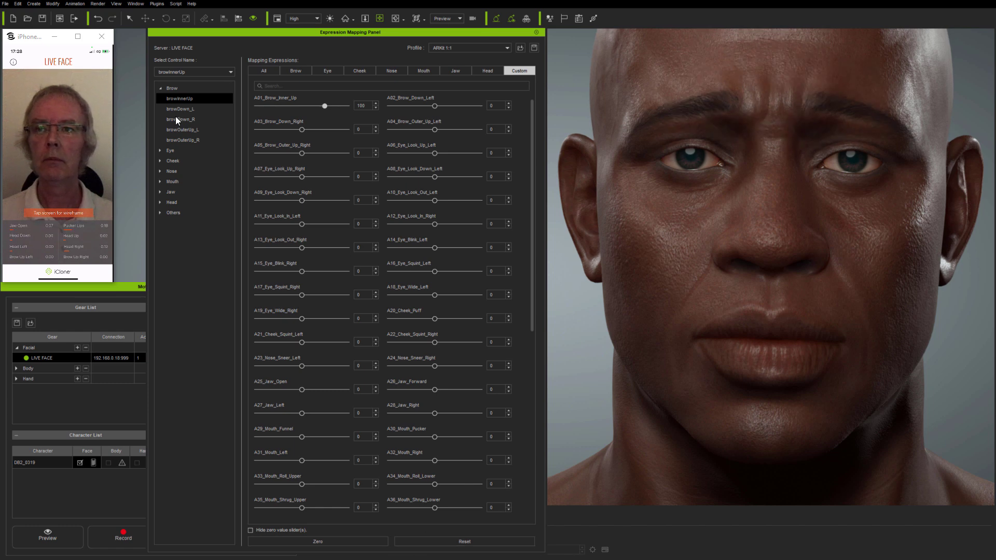
# Select mouthSmile_L and raise its smile and left-mouth shapes, with A31_Mouth_Left at 43.
pyautogui.click(160, 181)
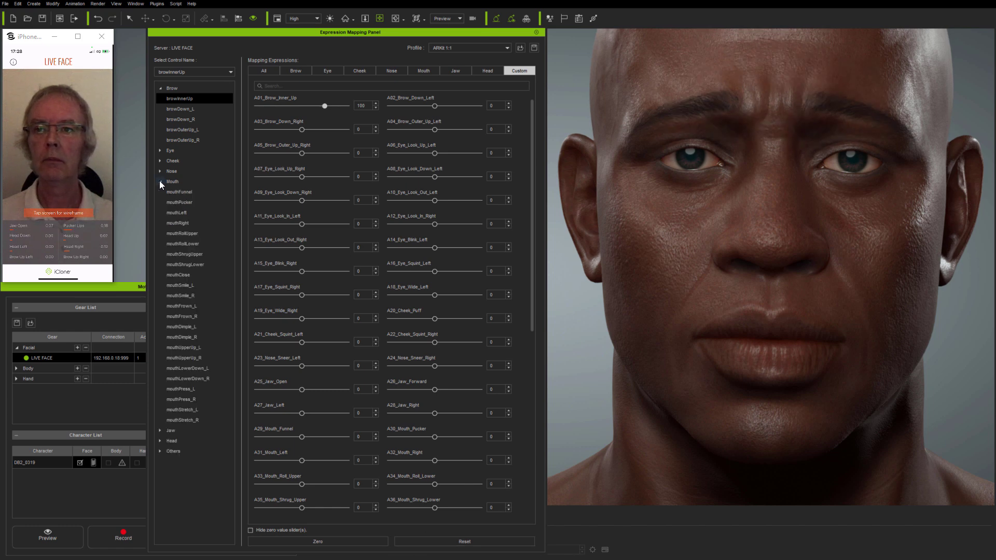
pyautogui.click(180, 284)
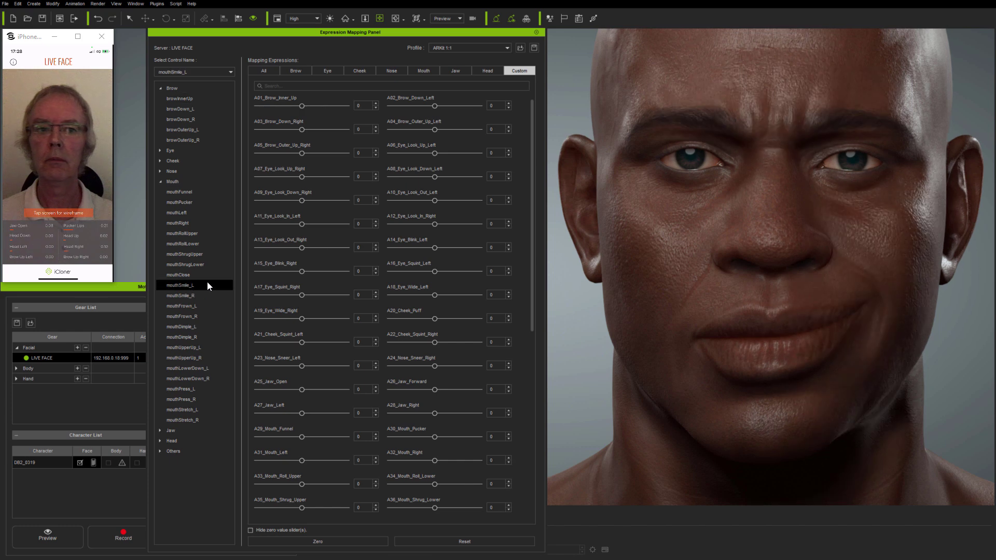
pyautogui.moveTo(504, 379)
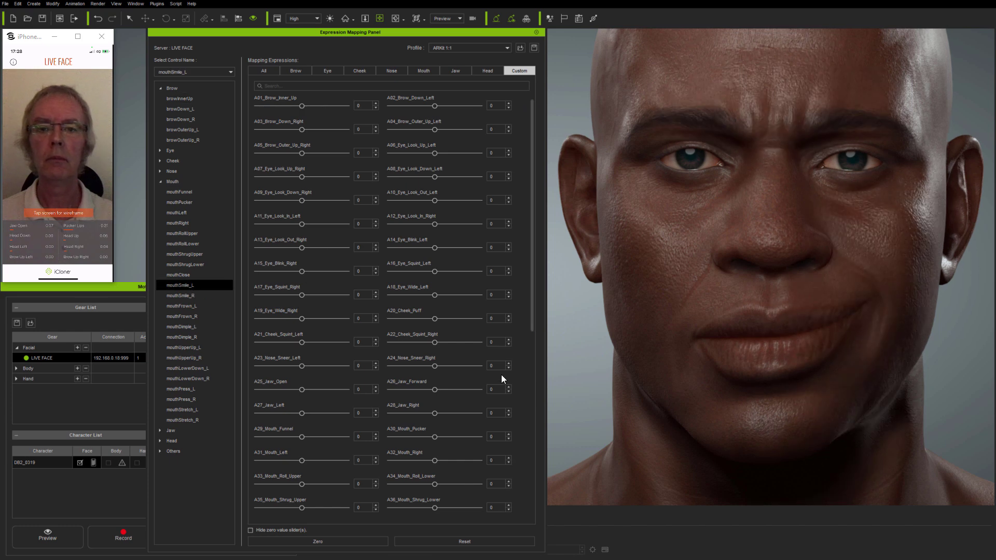
pyautogui.scroll(-3)
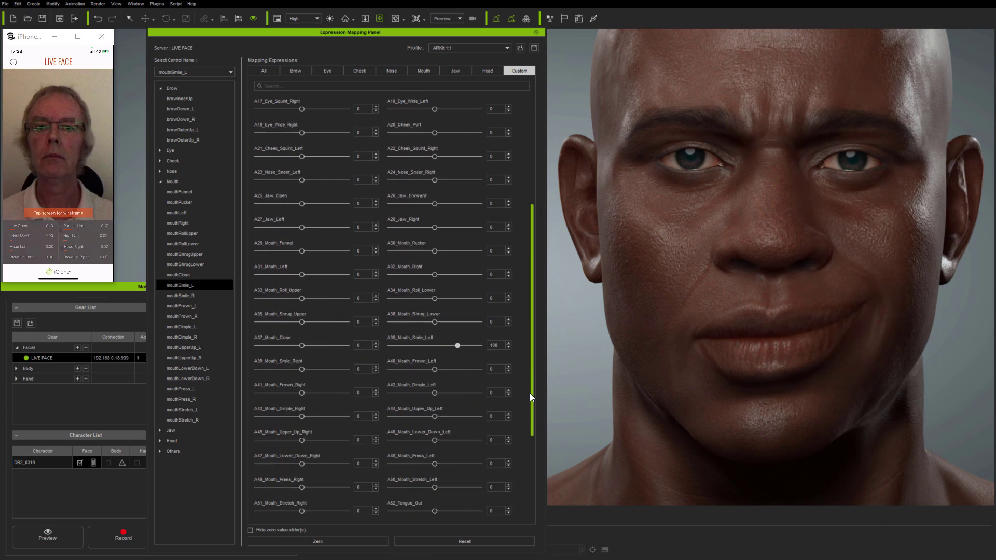
pyautogui.scroll(-3)
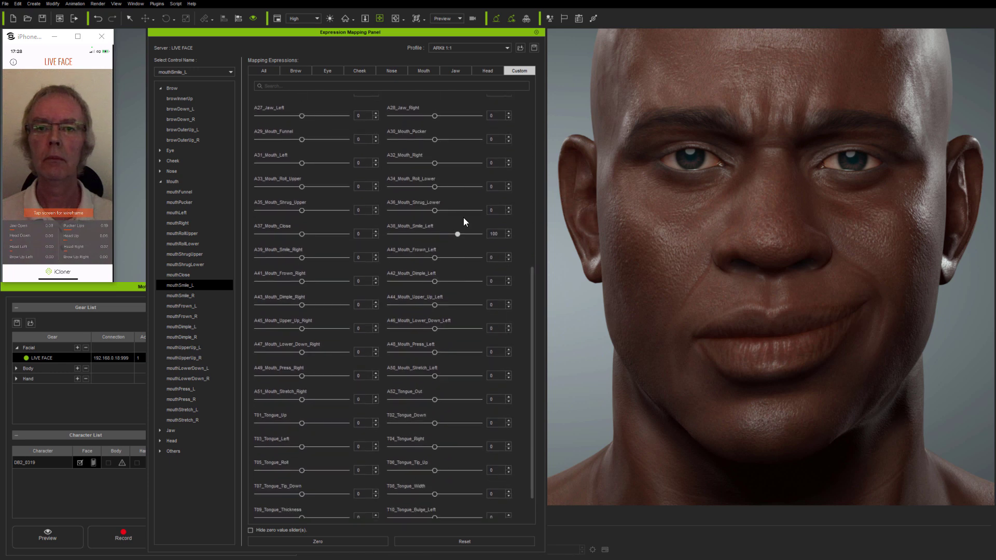
pyautogui.moveTo(458, 233); pyautogui.dragTo(463, 234)
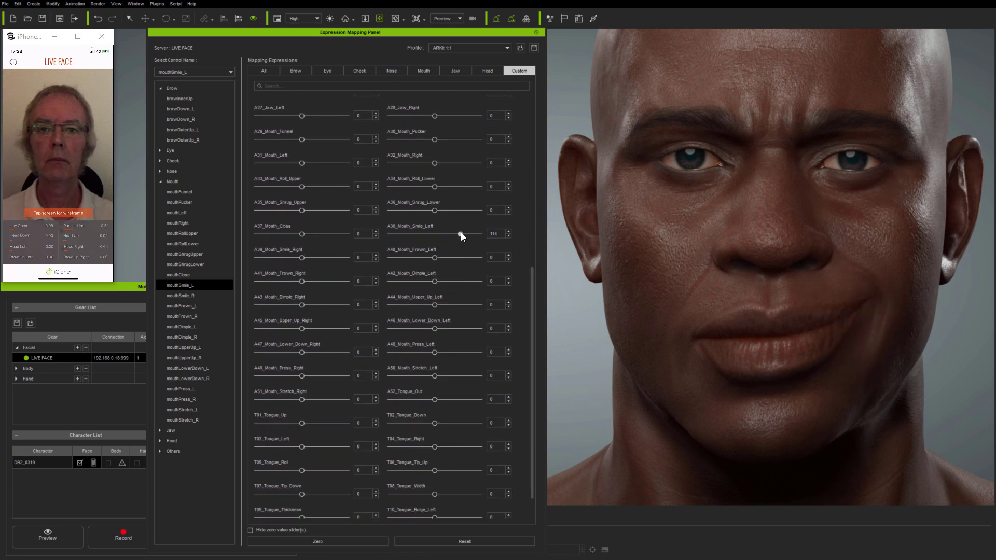
pyautogui.moveTo(435, 210); pyautogui.dragTo(443, 210)
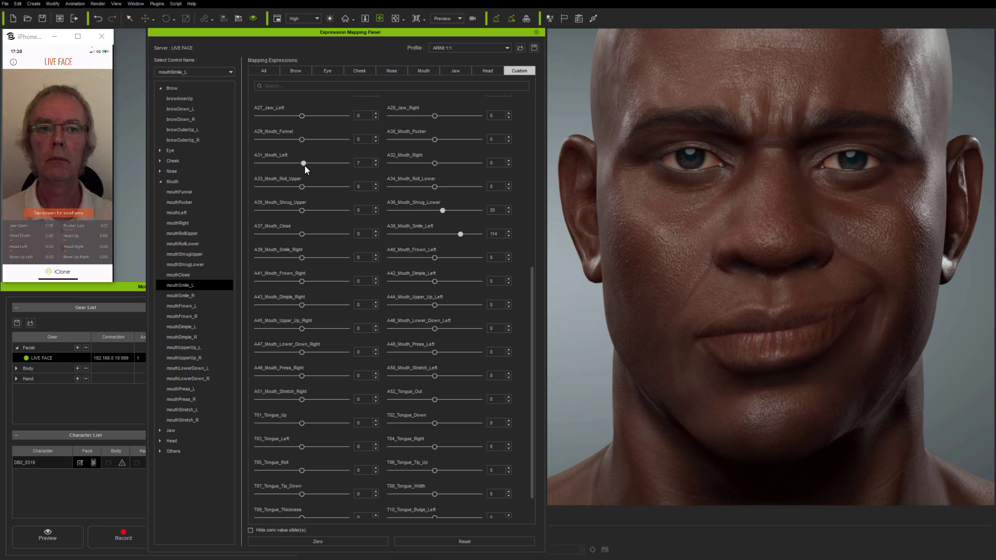
pyautogui.moveTo(302, 163); pyautogui.dragTo(310, 162)
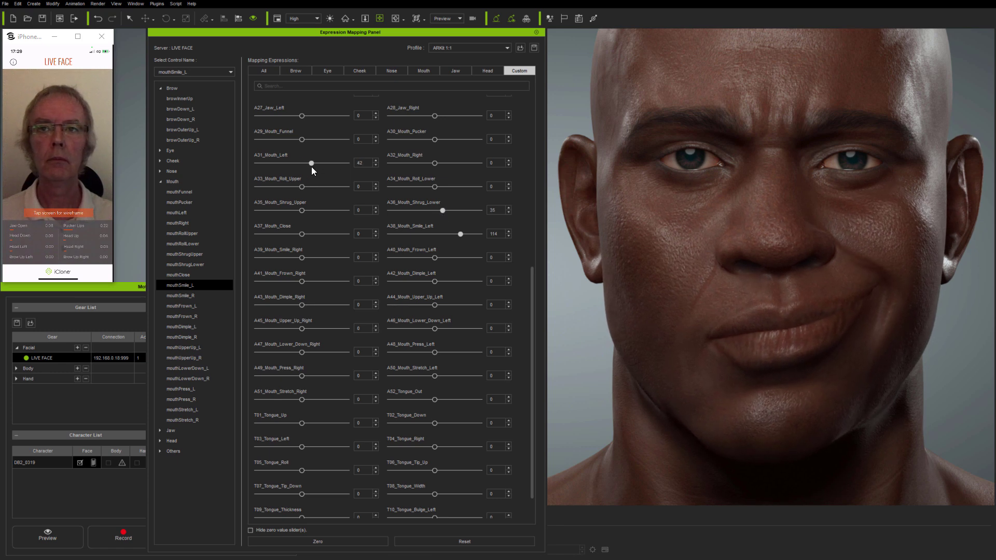
# Try some Mouth Smile L on the Mouth category and return it to 0.
pyautogui.click(424, 71)
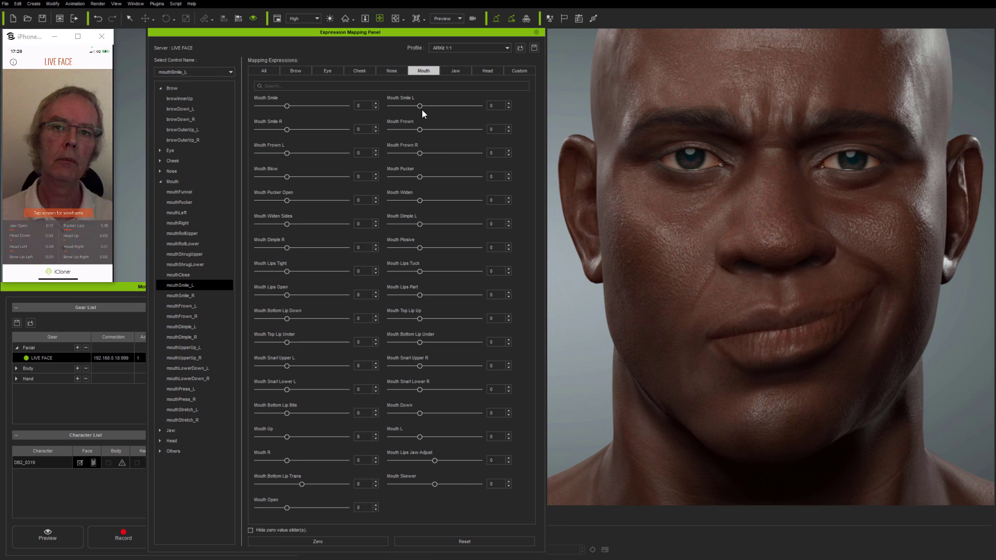
pyautogui.moveTo(423, 106); pyautogui.dragTo(431, 106)
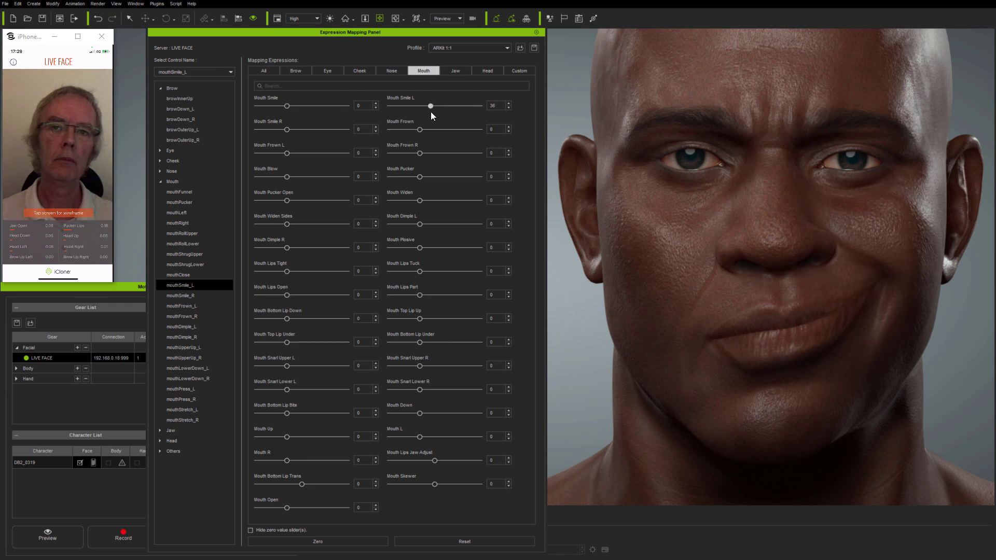
pyautogui.moveTo(288, 176); pyautogui.dragTo(305, 177)
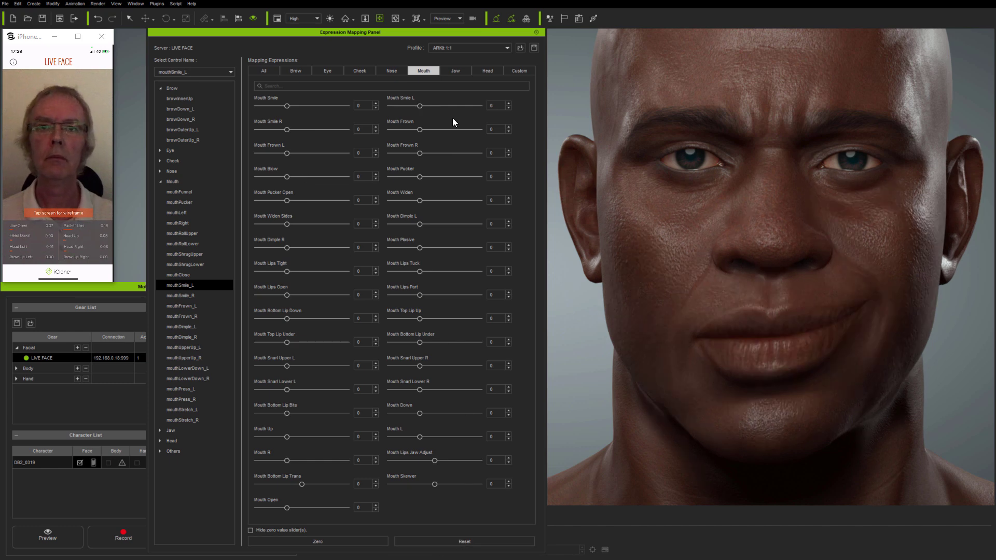
# Review jawOpen's mapping with Jaw_Open at 100 and tweak Mouth_Shrug_Upper.
pyautogui.click(519, 70)
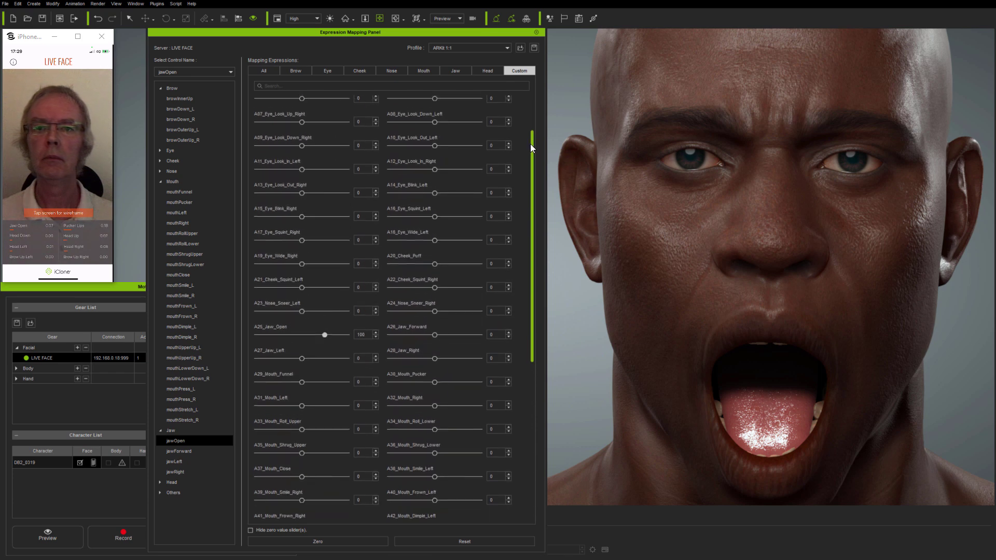
pyautogui.scroll(-3)
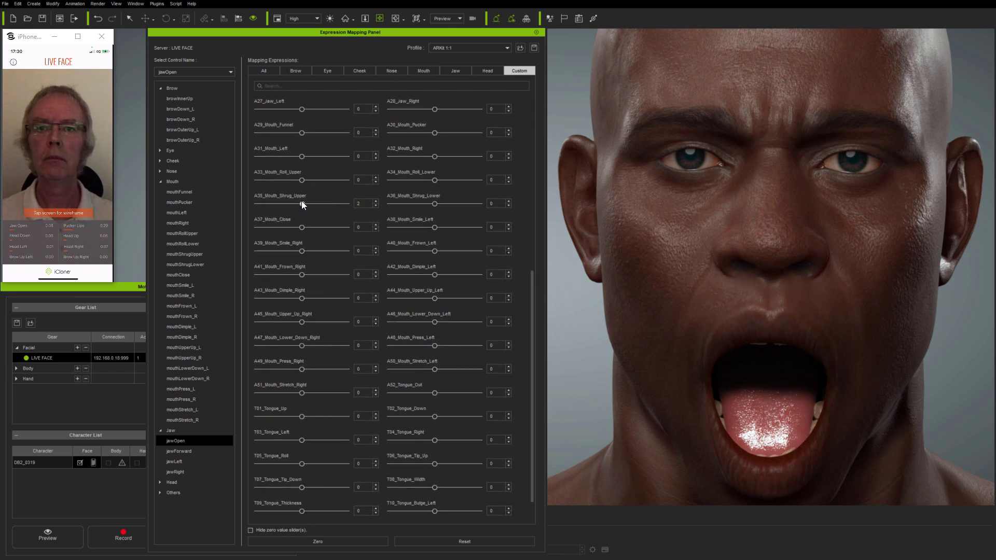
pyautogui.click(179, 450)
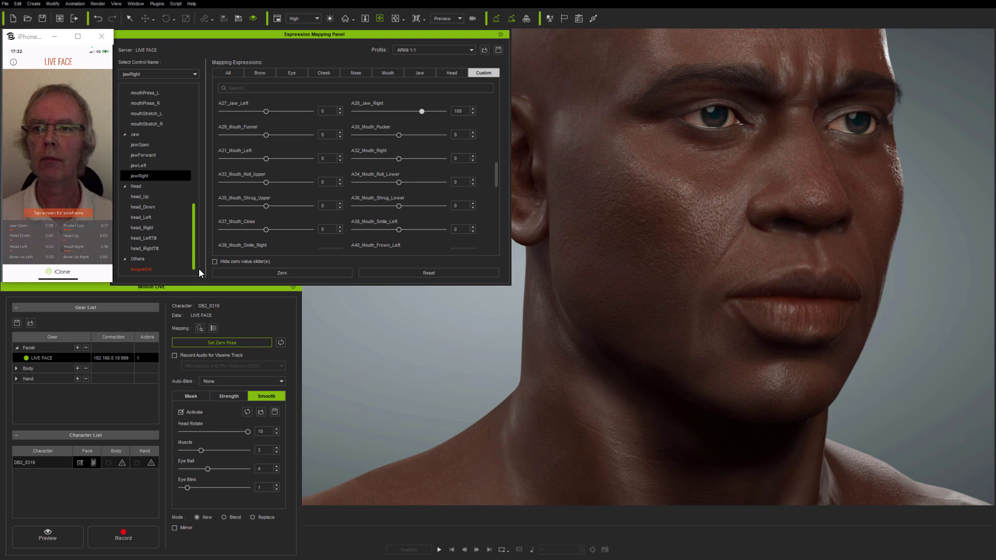
# Set tongueOut to Tongue_Out 121, Tongue_Up 116 and Tongue_Tip_Down 132.
pyautogui.click(141, 270)
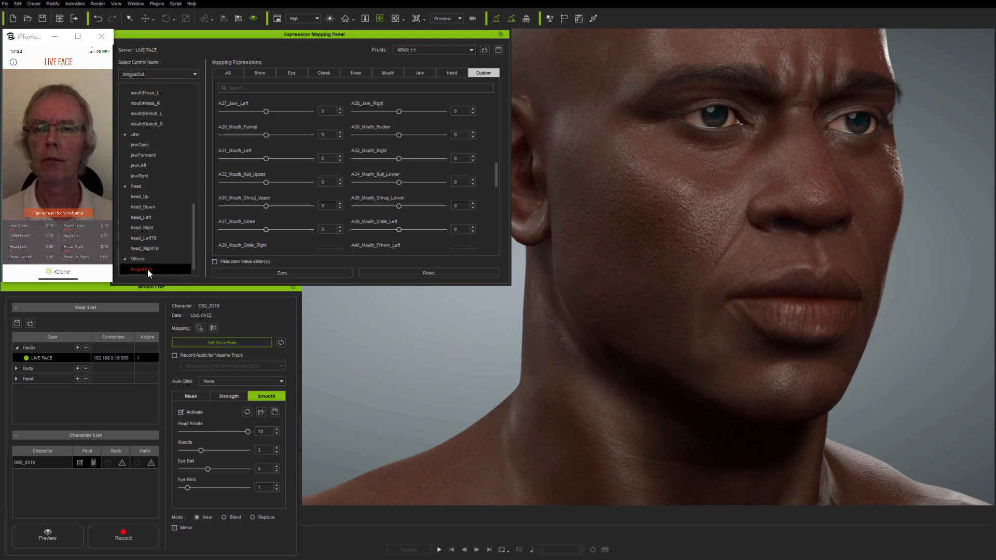
pyautogui.scroll(-3)
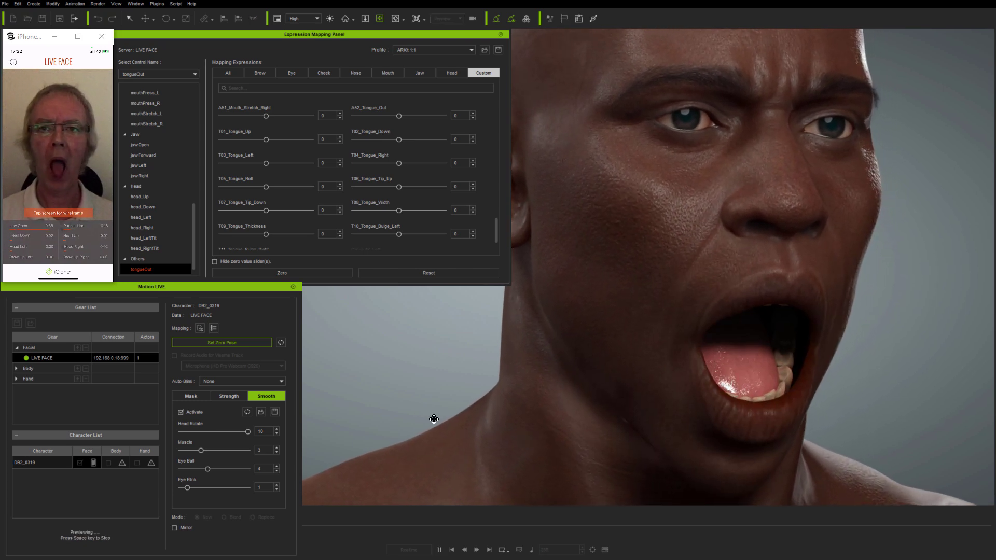
pyautogui.moveTo(399, 115); pyautogui.dragTo(434, 115)
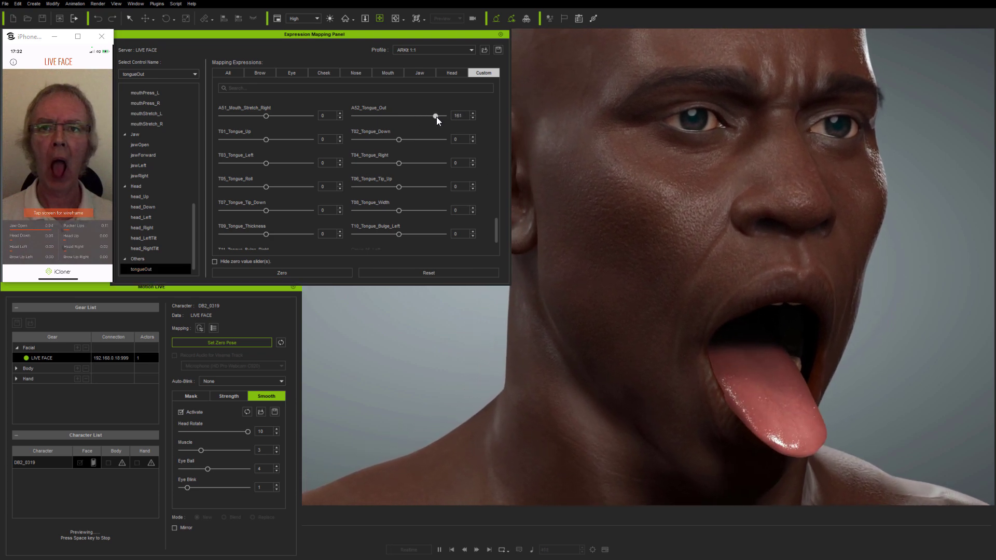
pyautogui.moveTo(435, 115); pyautogui.dragTo(442, 116)
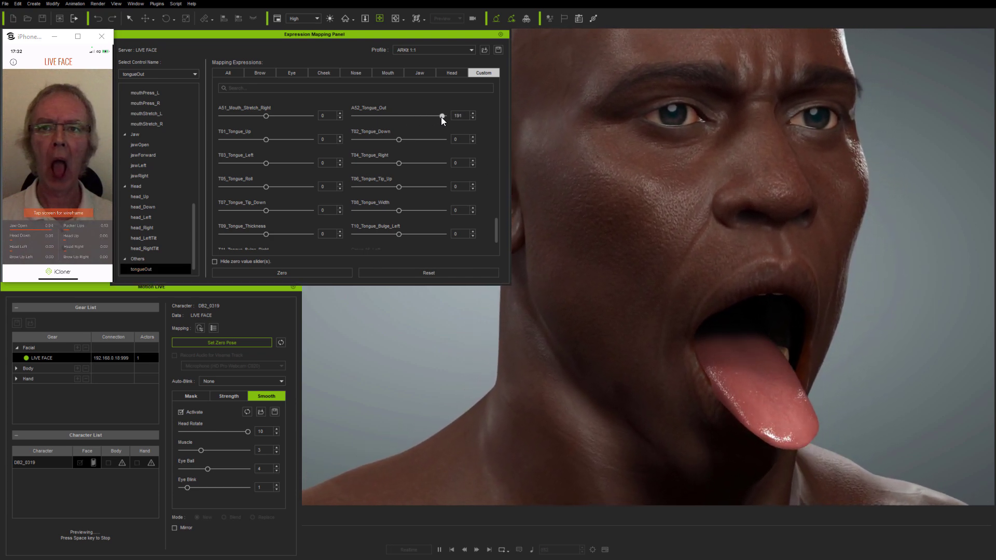
pyautogui.moveTo(442, 116); pyautogui.dragTo(445, 116)
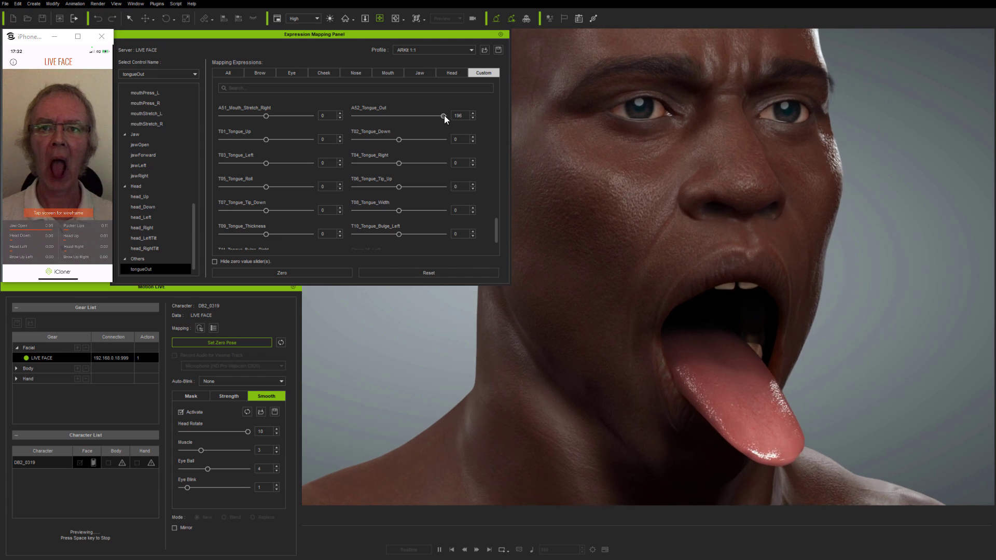
pyautogui.moveTo(443, 116); pyautogui.dragTo(426, 115)
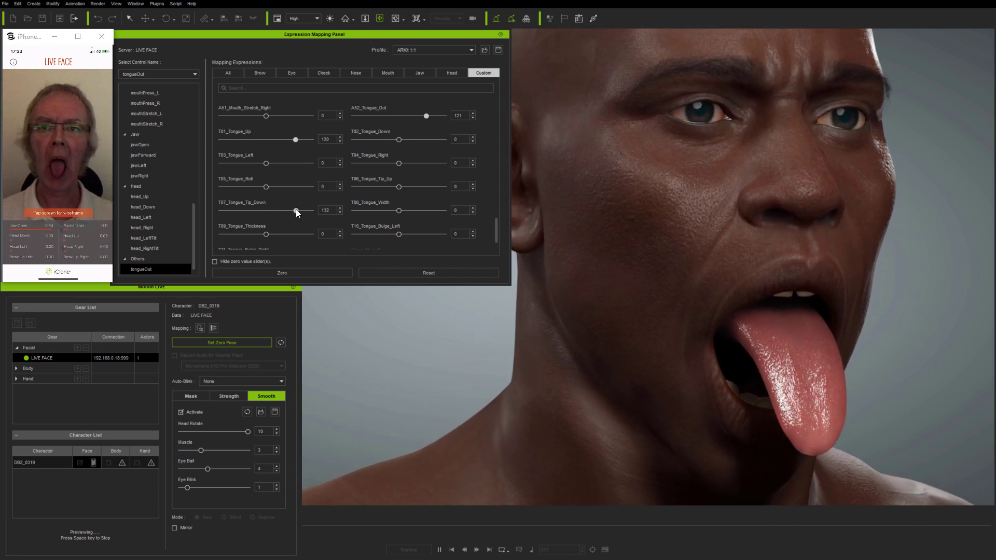
pyautogui.moveTo(296, 139); pyautogui.dragTo(279, 139)
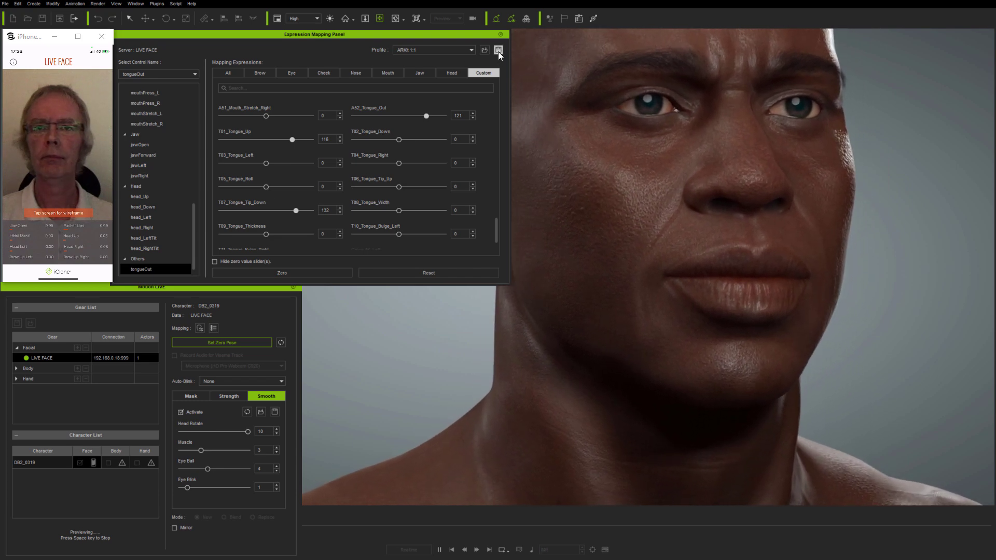
# Save the tuned mapping as the dz profile in the json_variable folder.
pyautogui.click(498, 49)
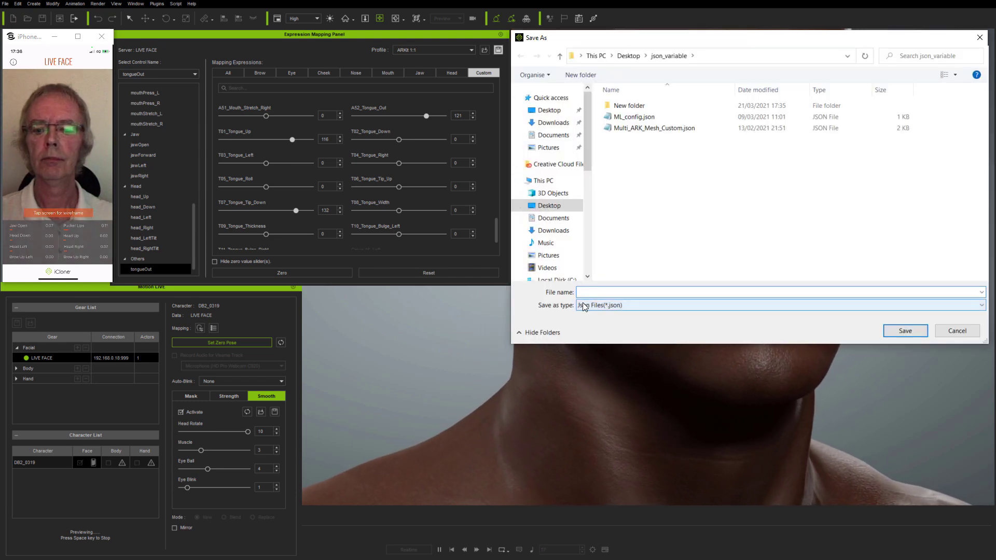
pyautogui.write('dz')
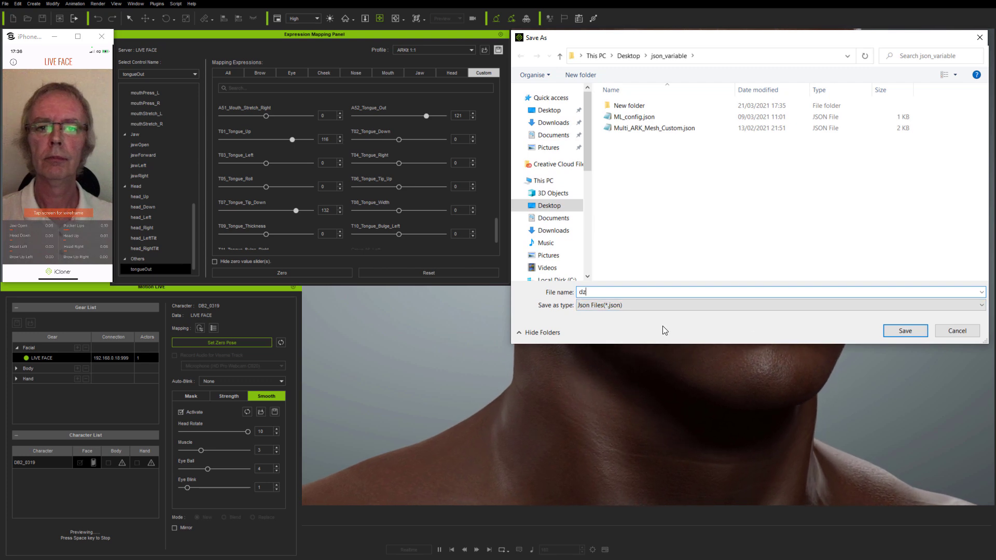
pyautogui.click(905, 331)
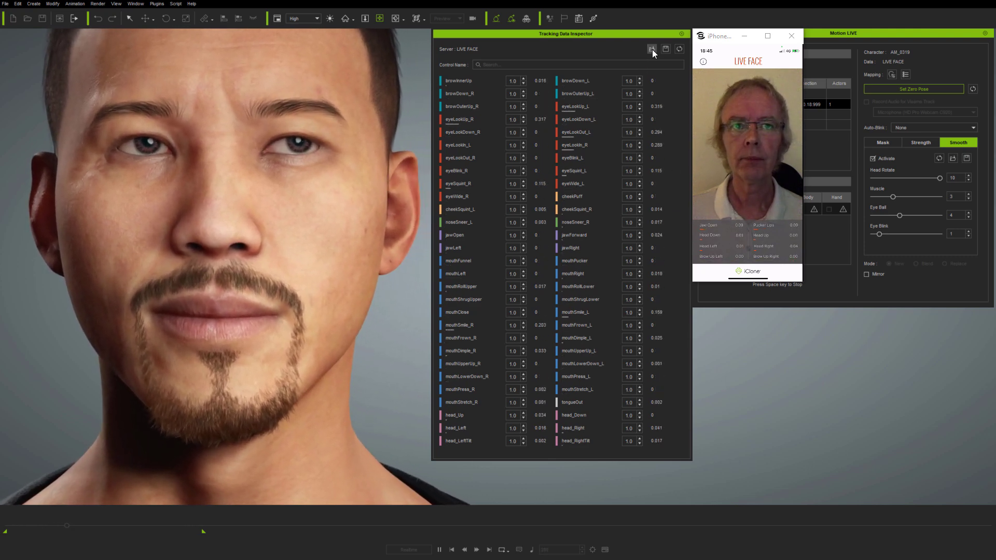
# Load Multi_ARK_Mesh_Custom.json into the Tracking Data Inspector.
pyautogui.click(652, 47)
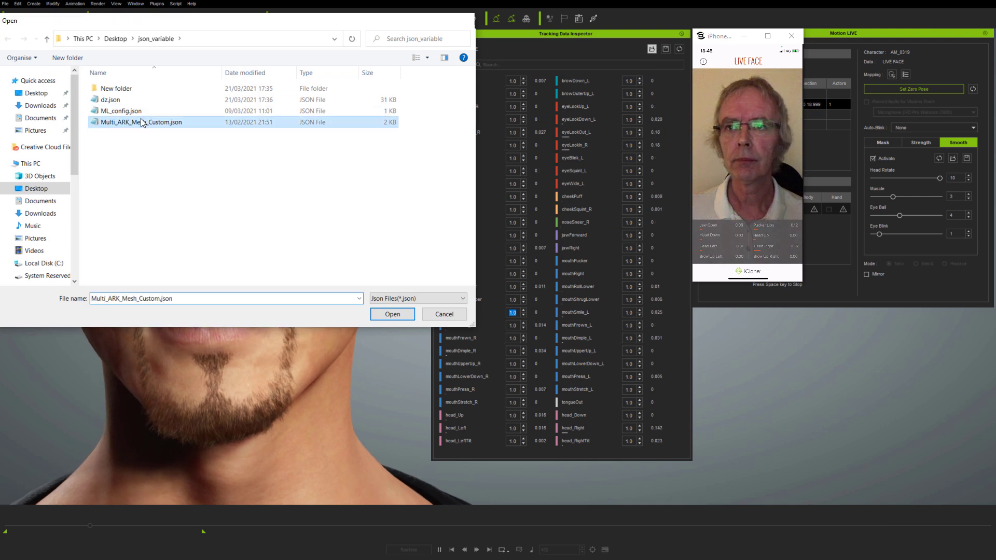
pyautogui.click(392, 314)
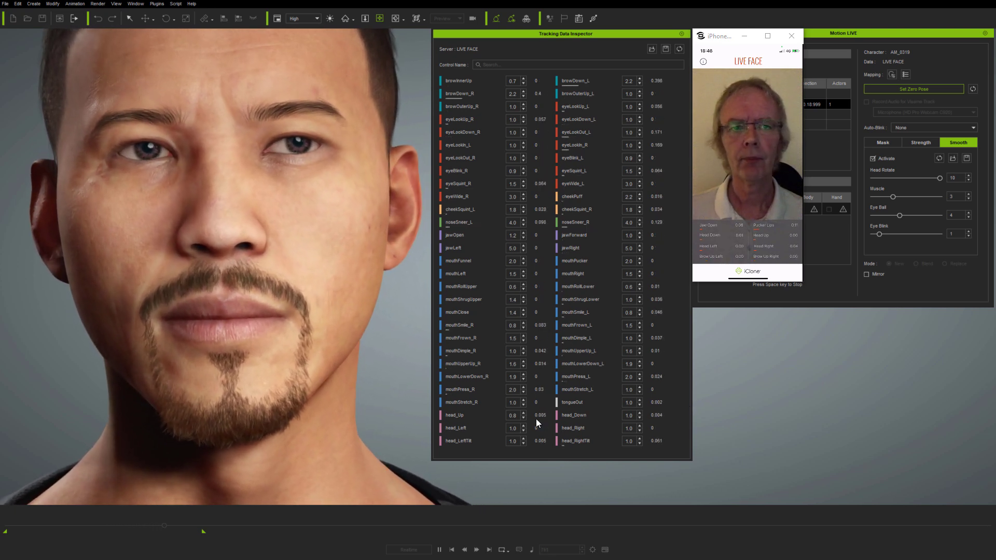
# Raise Mouth strength to 138 and adjust eyeball and jaw strength on the Strength tab.
pyautogui.click(921, 142)
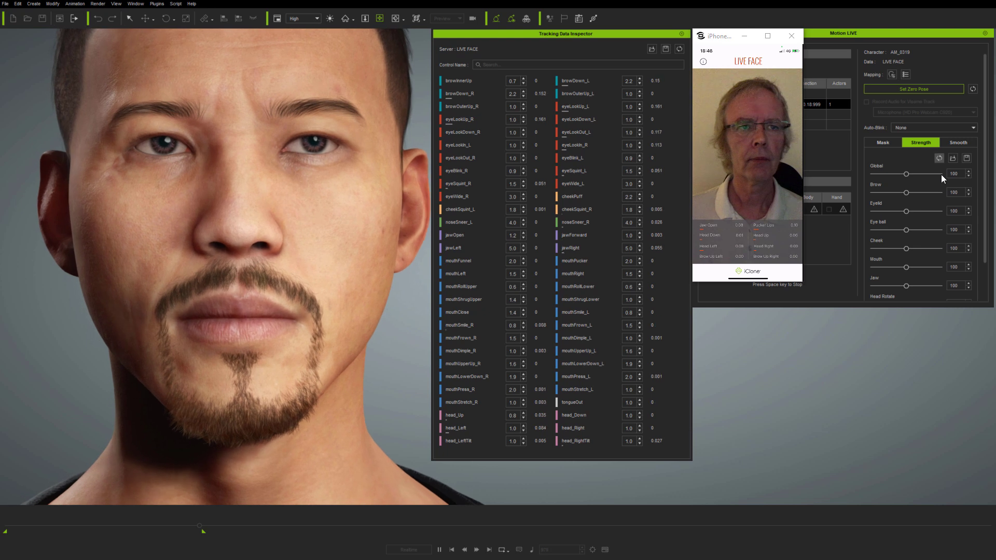
pyautogui.moveTo(907, 174); pyautogui.dragTo(919, 173)
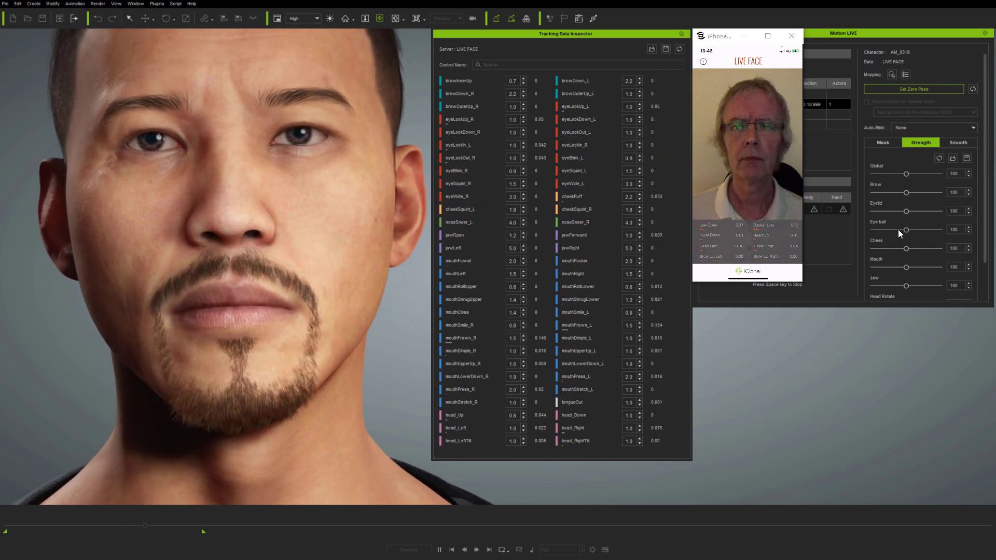
pyautogui.moveTo(907, 268); pyautogui.dragTo(923, 268)
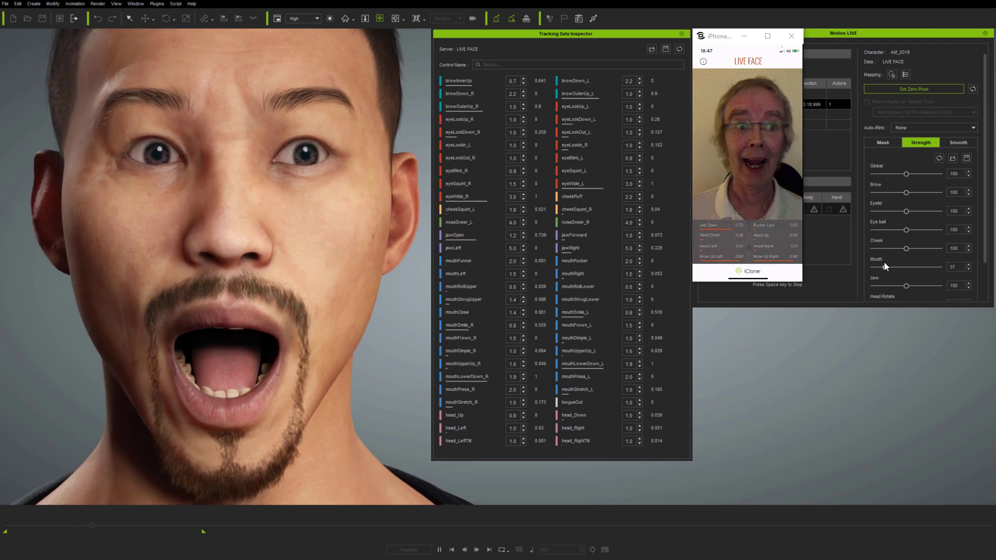
pyautogui.moveTo(917, 267); pyautogui.dragTo(916, 266)
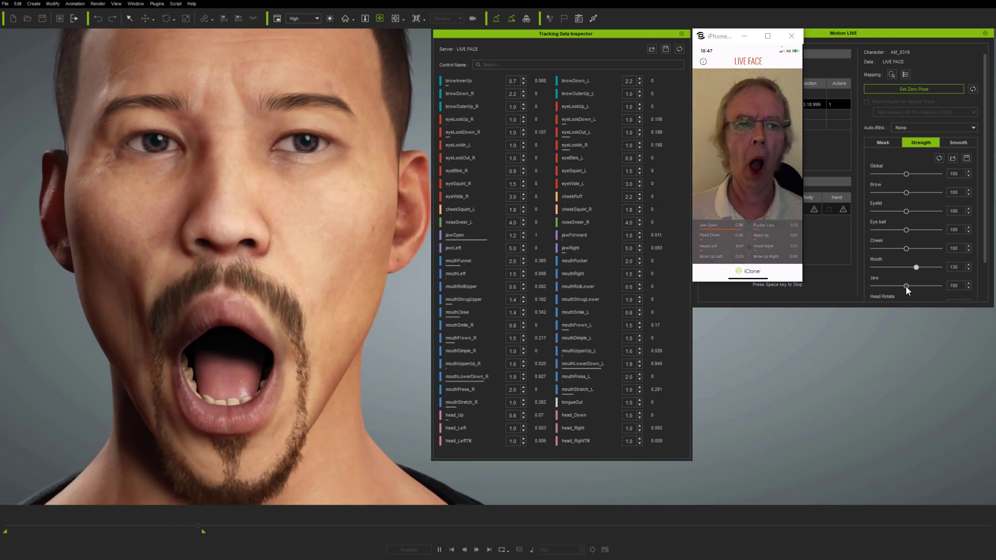
pyautogui.moveTo(907, 285); pyautogui.dragTo(887, 285)
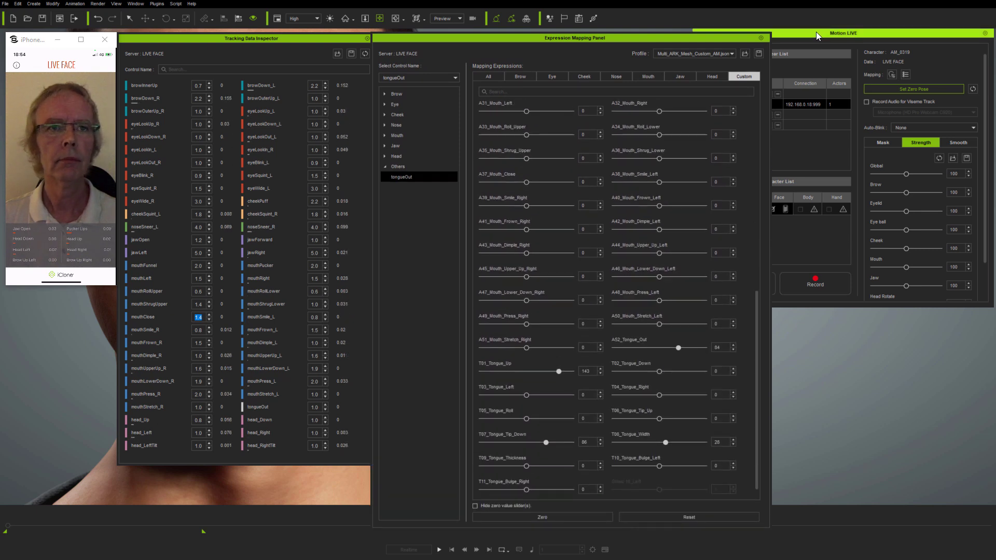
# Bring Motion LIVE forward and show the Live Face facial mask settings.
pyautogui.click(891, 147)
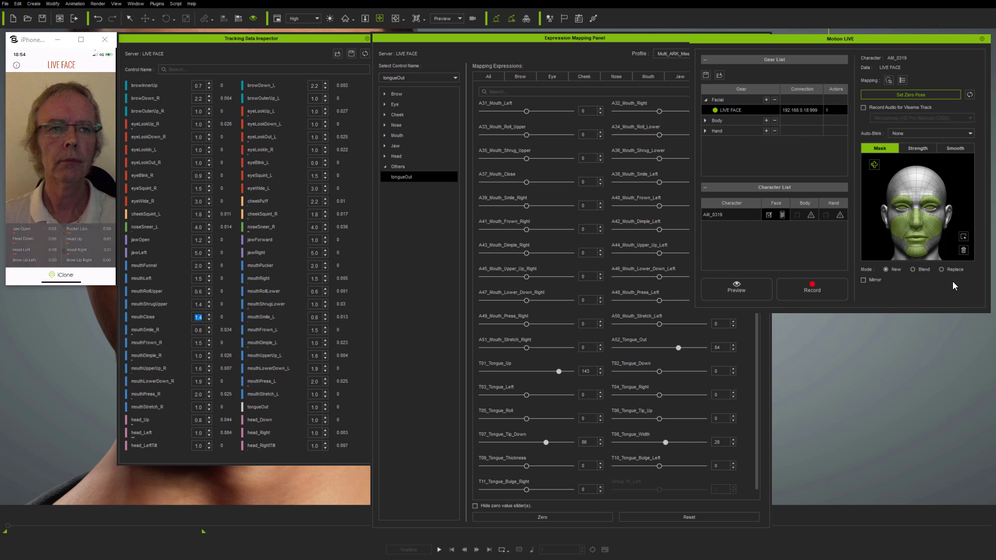
pyautogui.click(953, 148)
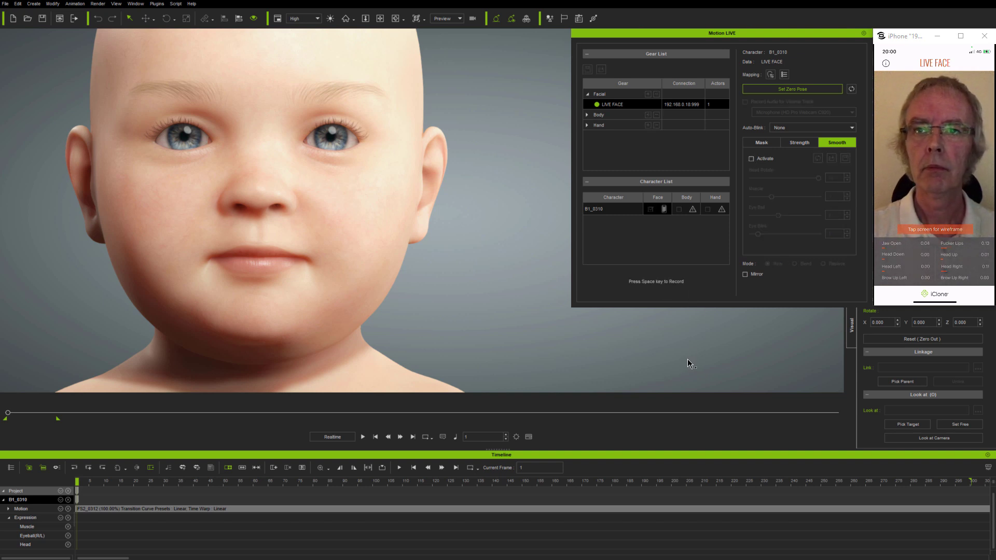
# Record the Live Face performance onto the baby with Space, then play the clip back.
pyautogui.press('Space')
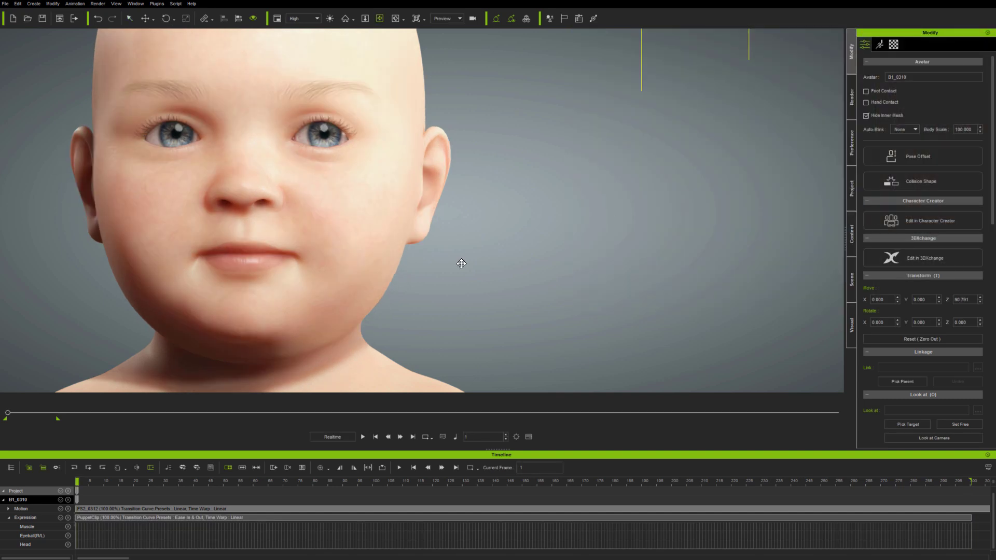
pyautogui.click(363, 437)
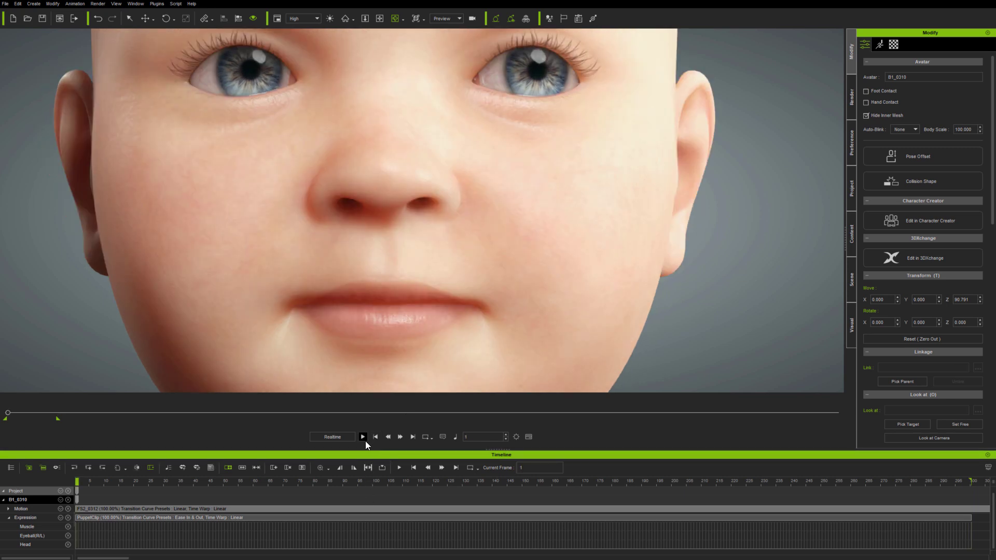
pyautogui.click(363, 437)
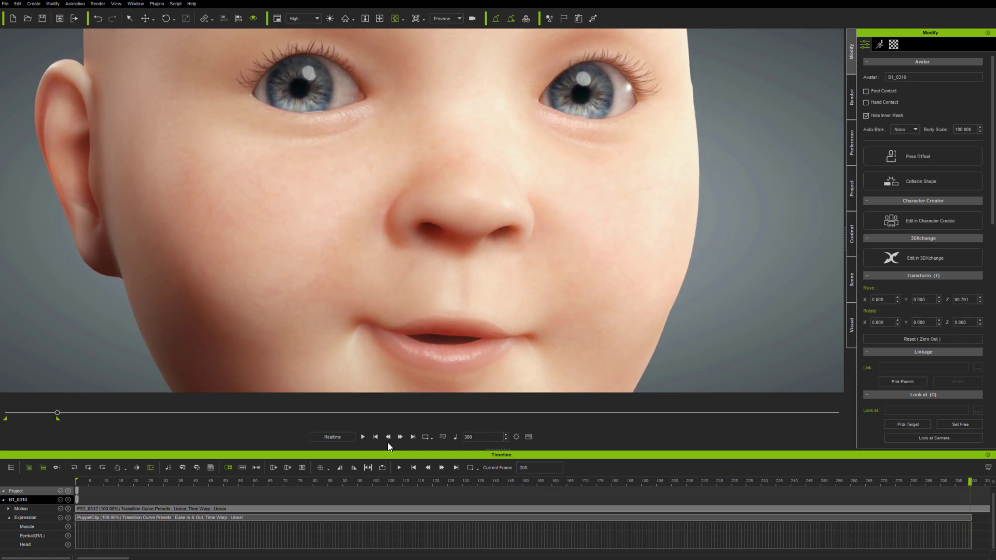
pyautogui.click(364, 437)
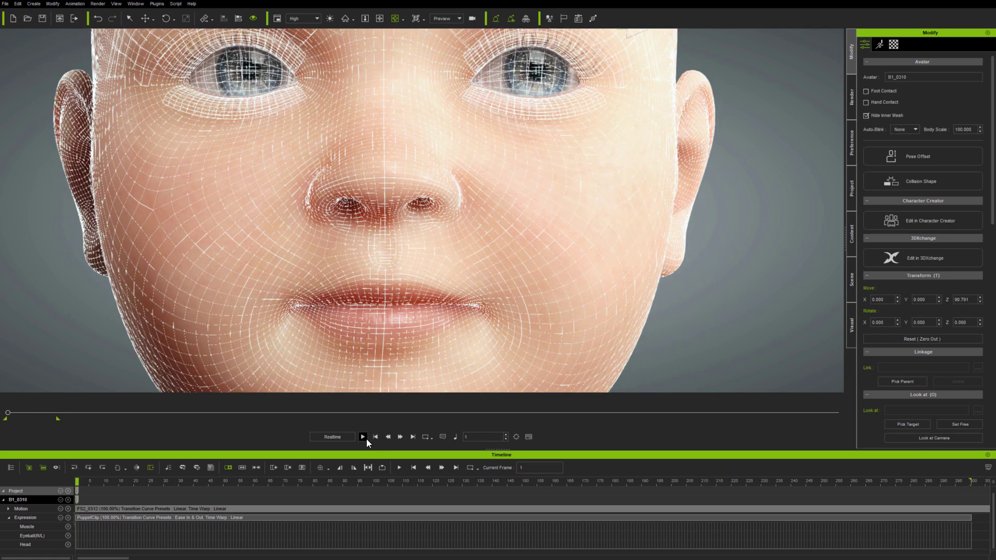
pyautogui.click(363, 436)
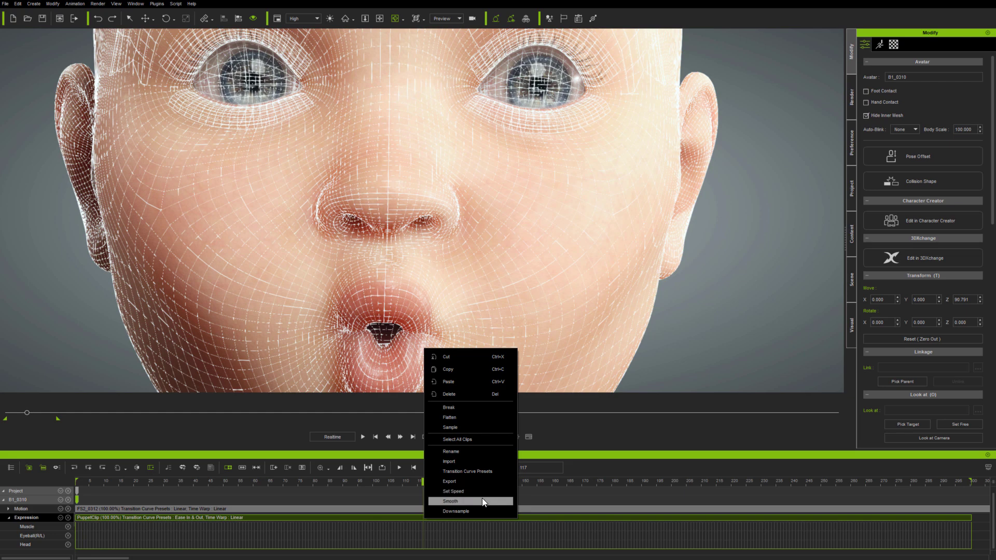
pyautogui.click(452, 492)
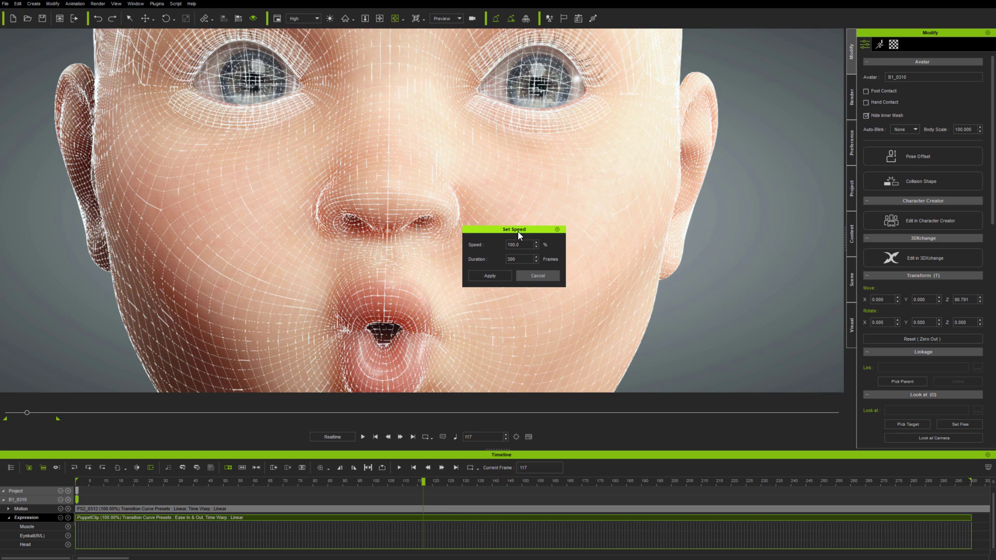
pyautogui.moveTo(514, 230); pyautogui.dragTo(208, 380)
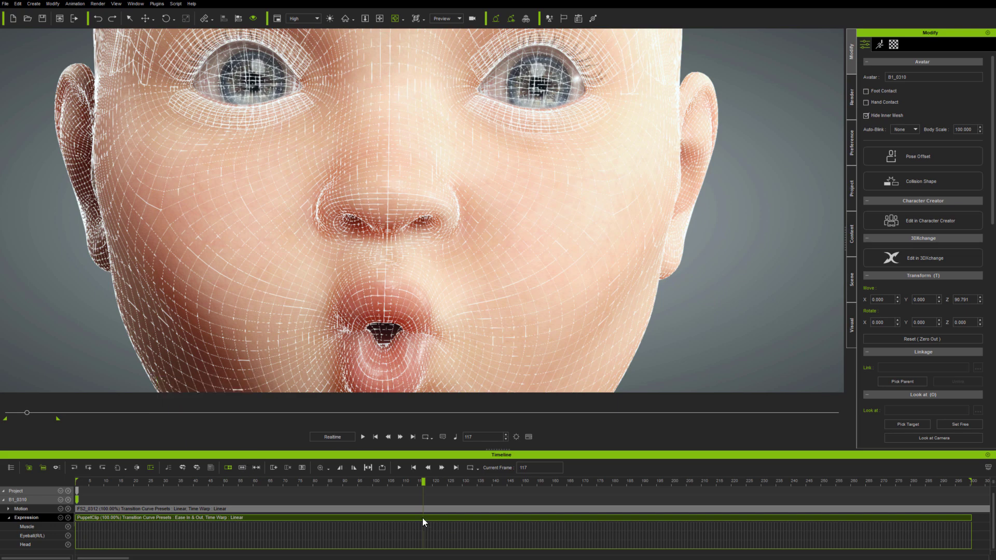
# Apply Smooth with head rotation 30, muscle 30, eyeball 40, blink 15 and replay the clip.
pyautogui.rightClick(424, 522)
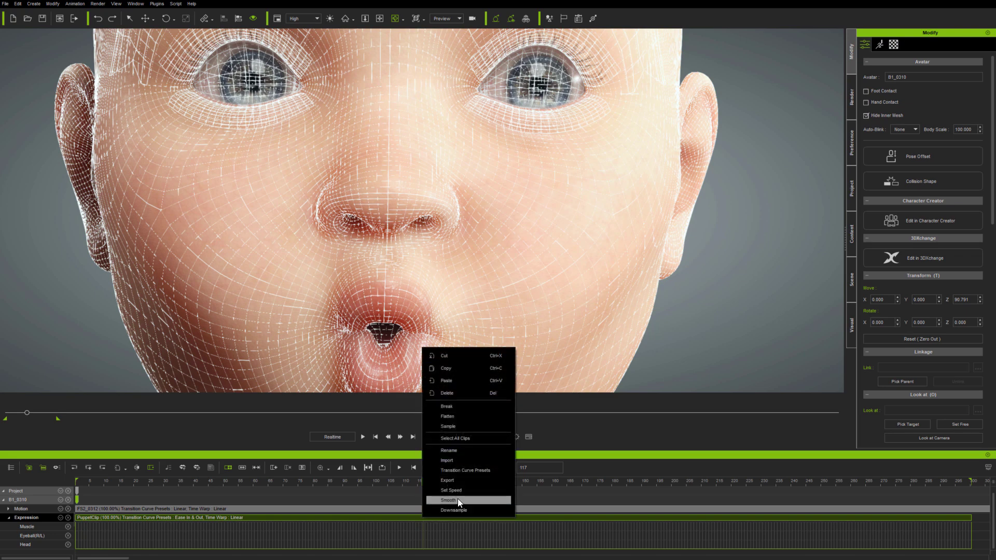
pyautogui.click(448, 500)
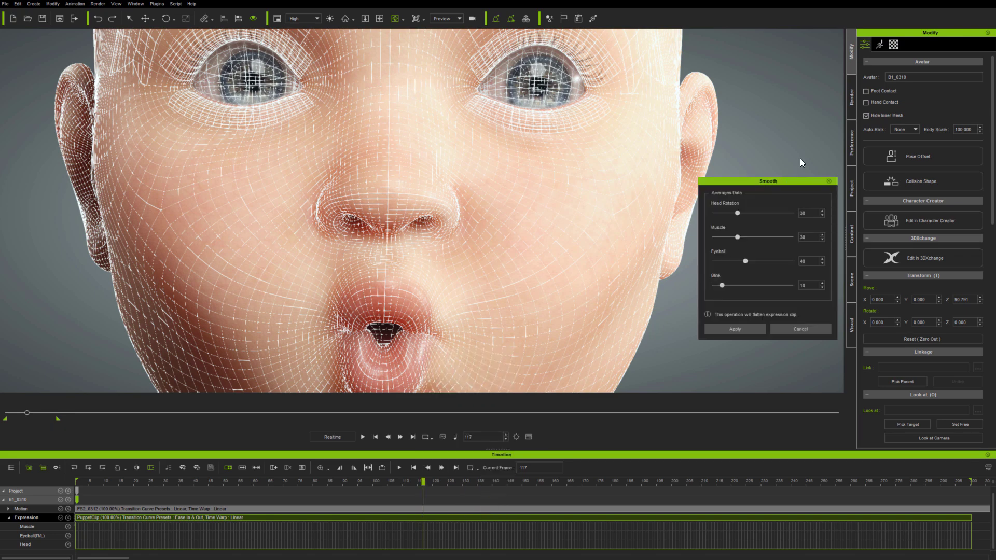
pyautogui.moveTo(768, 180); pyautogui.dragTo(545, 152)
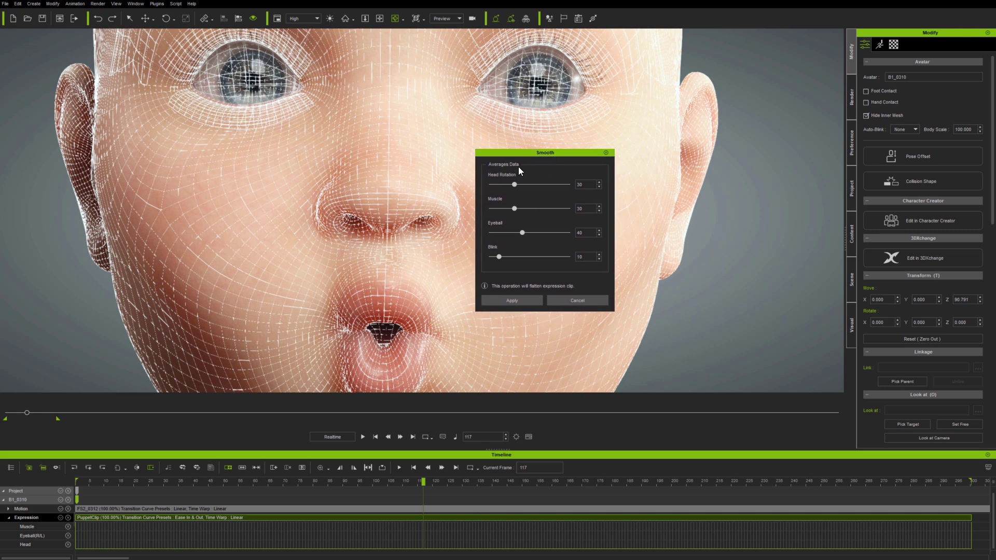
pyautogui.moveTo(519, 187)
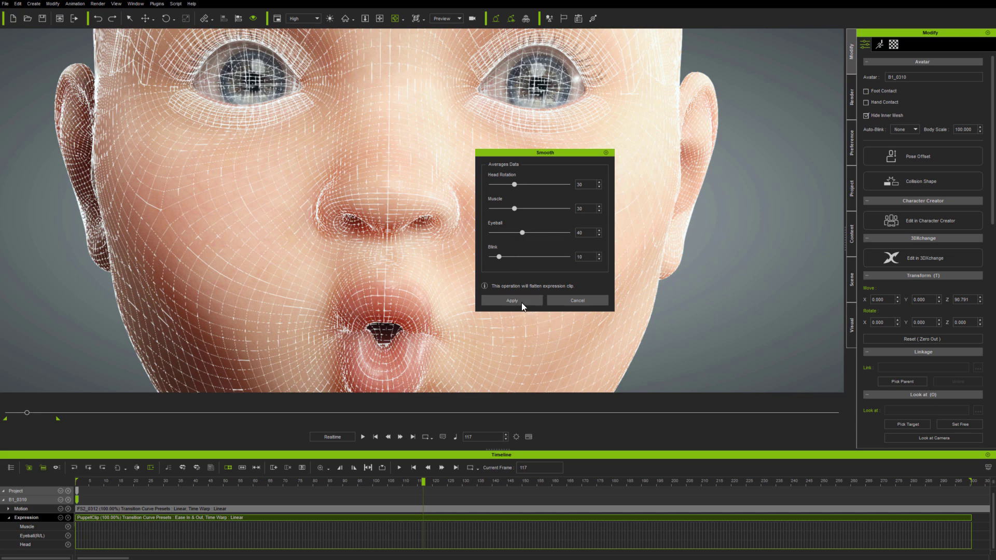
pyautogui.click(513, 301)
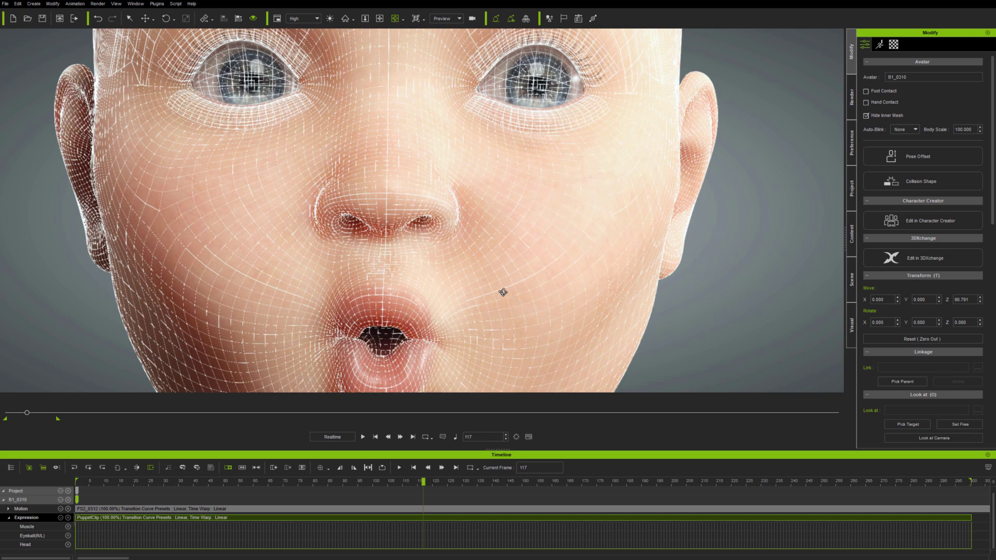
pyautogui.click(363, 437)
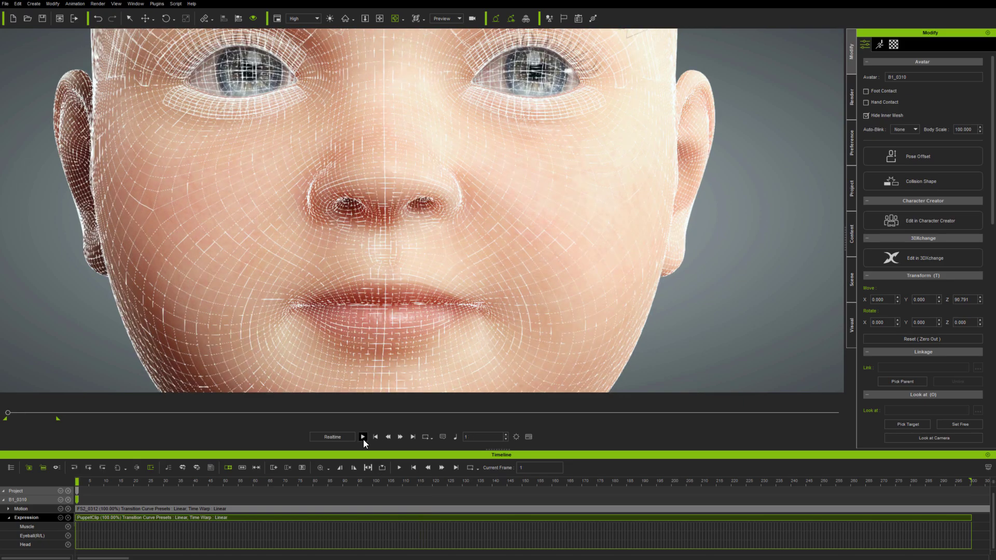
pyautogui.click(363, 437)
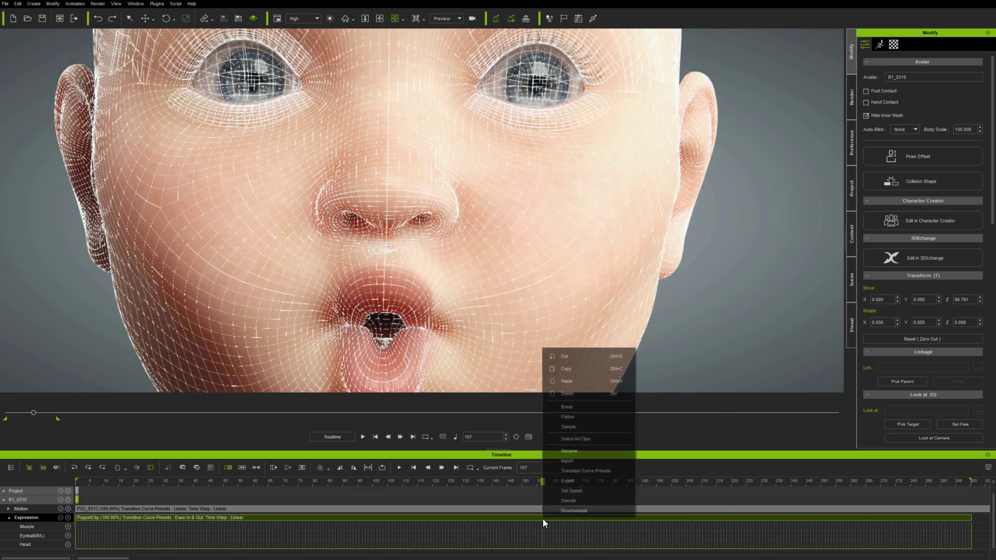
# Apply Downsample with head rotation 100, muscle 30, eyeball 40, blink 10 and replay.
pyautogui.click(574, 510)
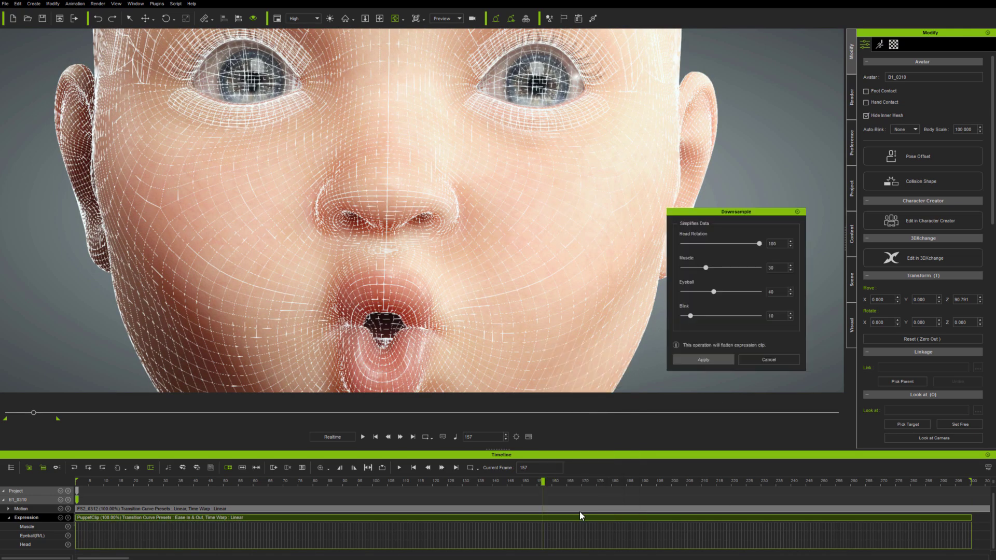
pyautogui.moveTo(735, 212); pyautogui.dragTo(709, 206)
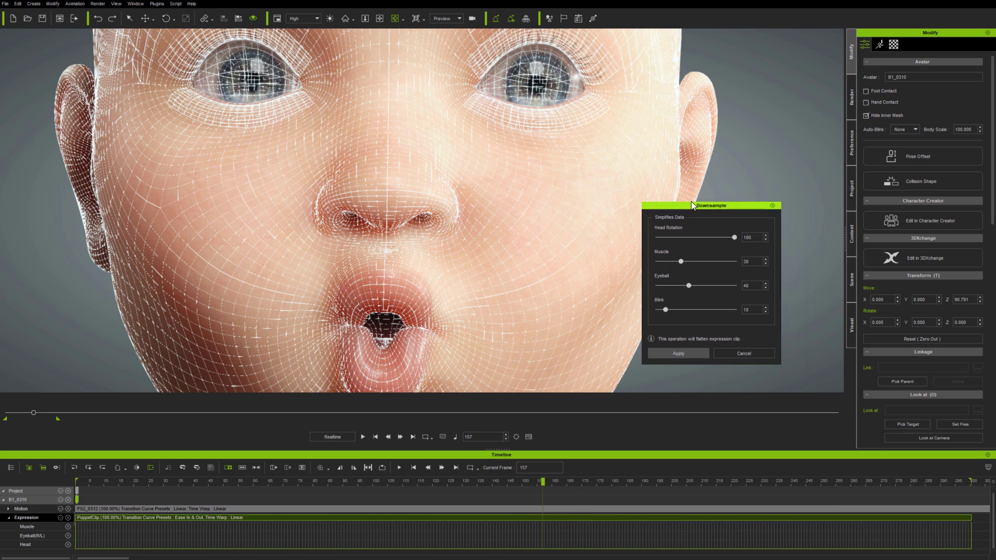
pyautogui.moveTo(710, 204); pyautogui.dragTo(562, 143)
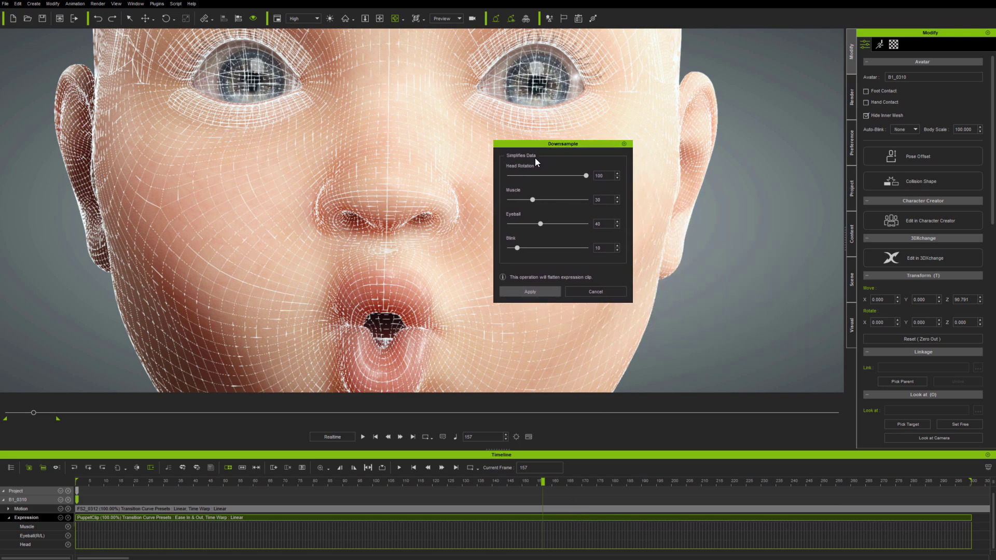
pyautogui.moveTo(577, 174)
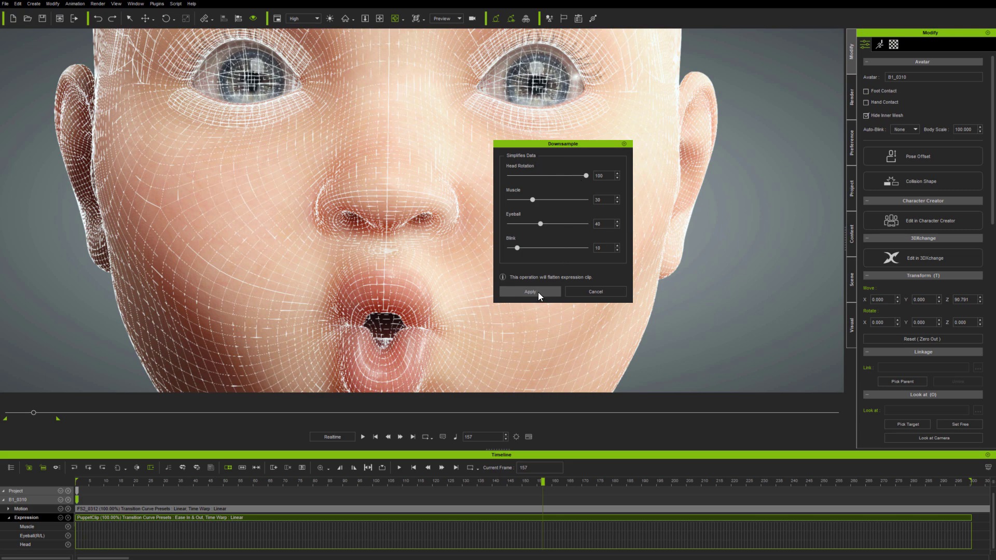
pyautogui.click(530, 292)
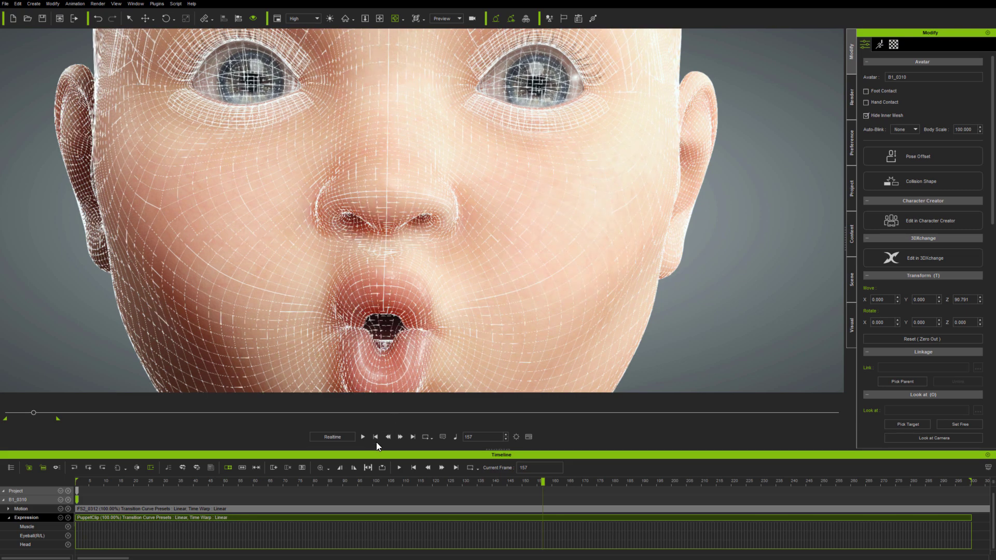
pyautogui.click(363, 437)
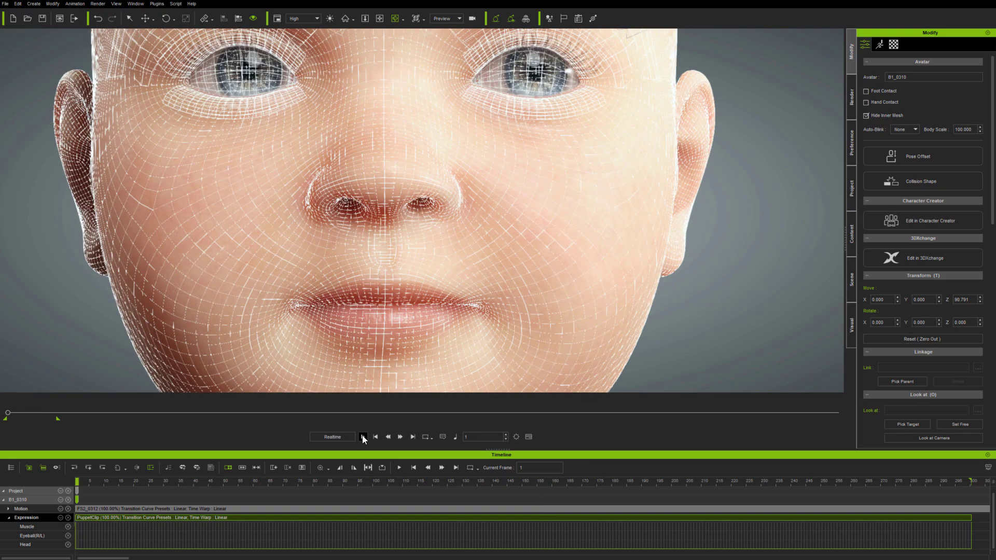
pyautogui.click(363, 437)
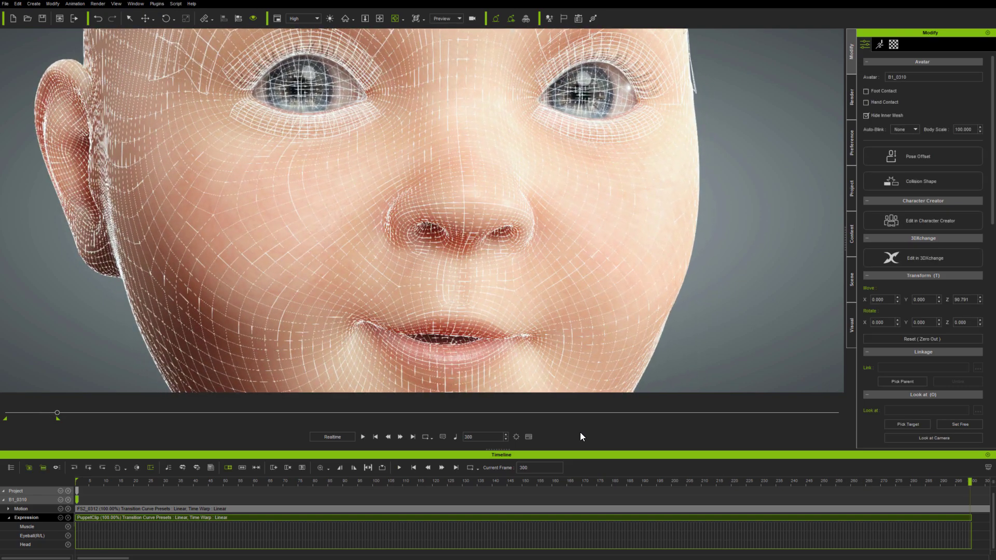
pyautogui.click(374, 437)
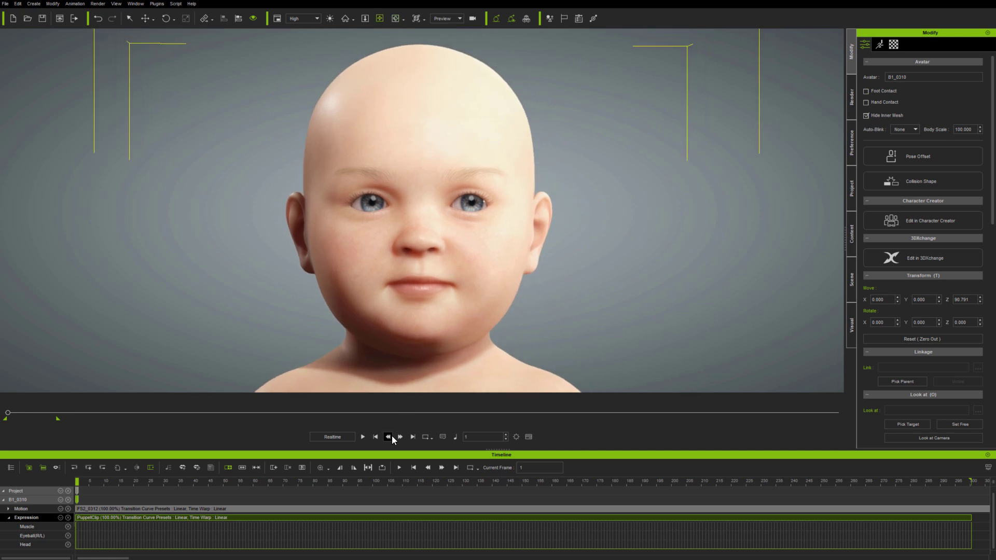
# Cut the baby's Expression clip at two phrase boundaries, leaving three phrase clips.
pyautogui.click(364, 437)
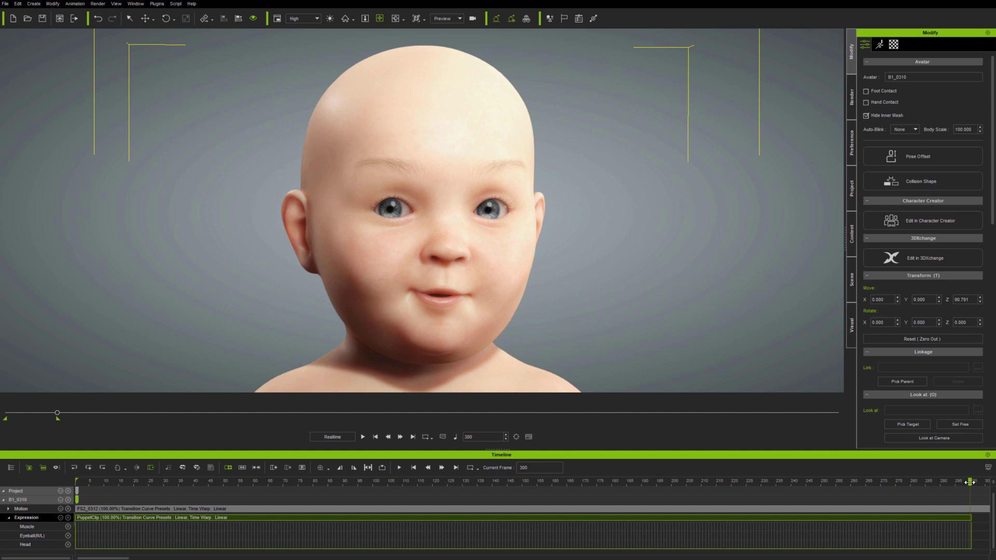
pyautogui.moveTo(973, 482); pyautogui.dragTo(659, 481)
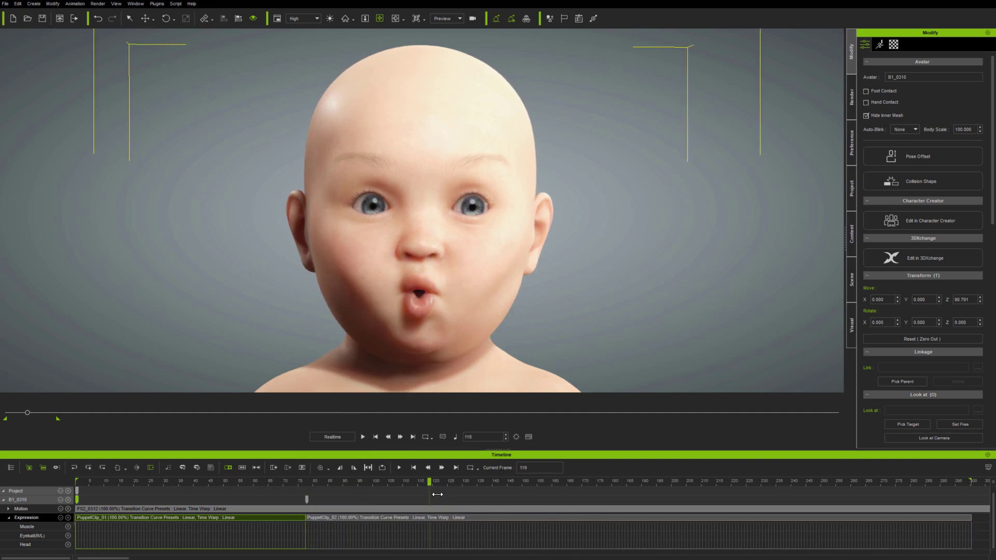
pyautogui.moveTo(429, 482); pyautogui.dragTo(615, 482)
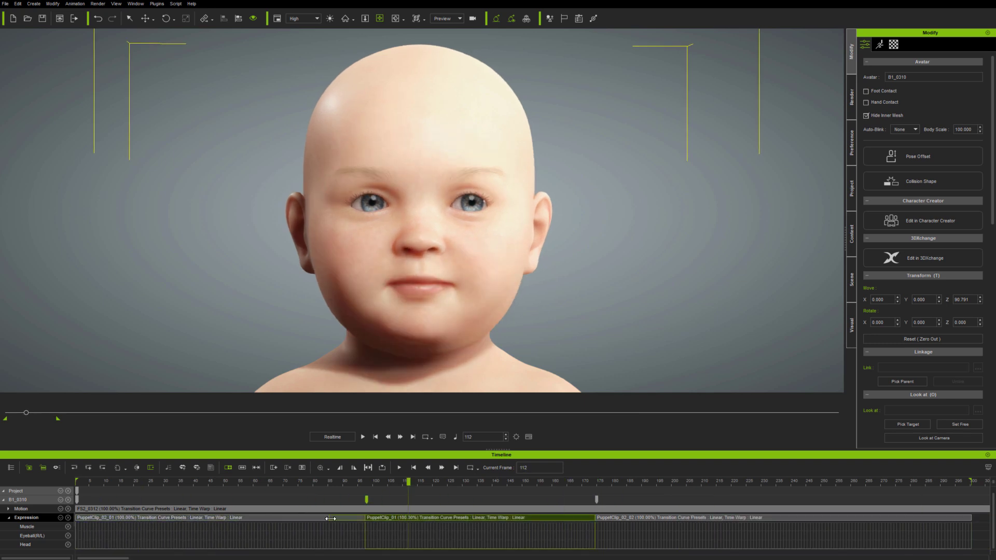
pyautogui.click(726, 495)
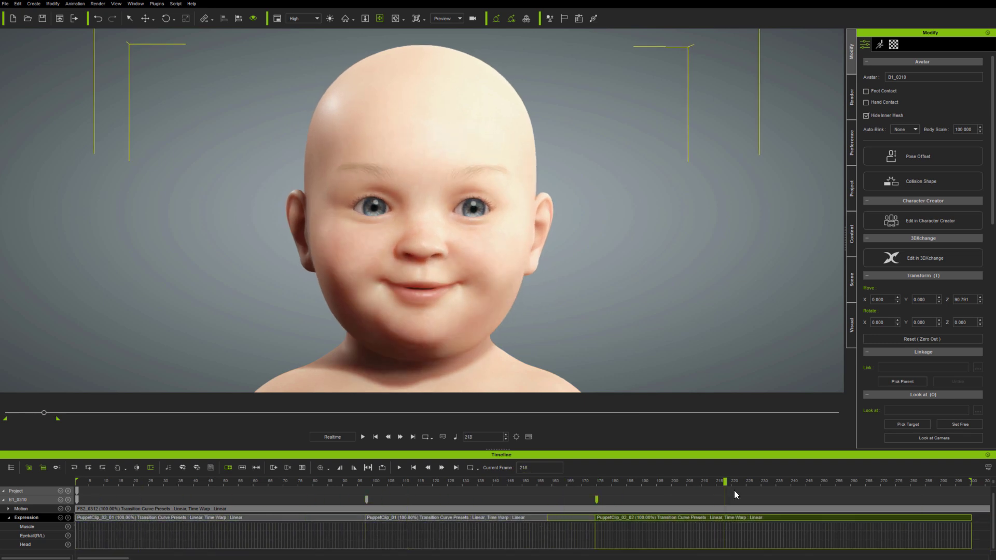
pyautogui.click(364, 437)
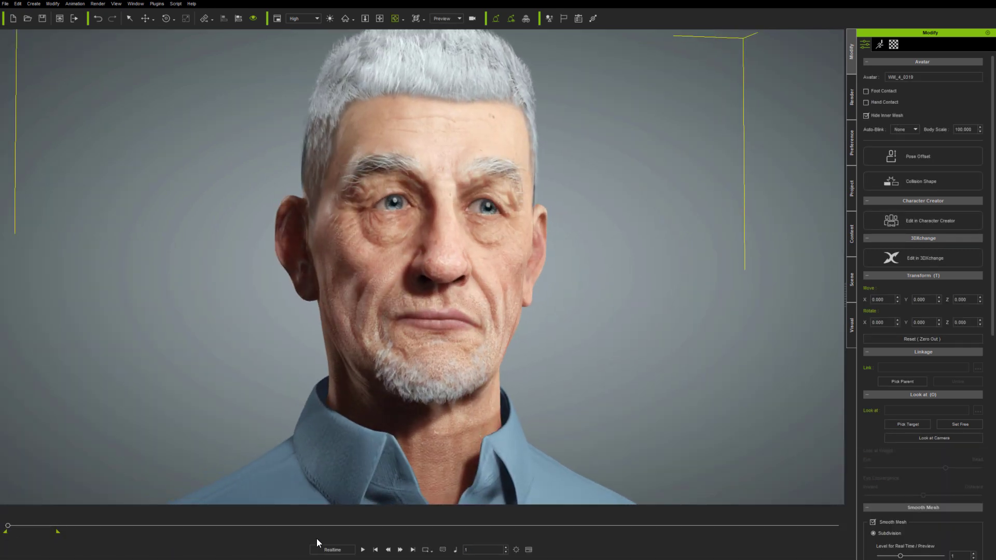
# Play the facial mocap on the older man, the long-haired woman and the gorilla in turn.
pyautogui.click(362, 550)
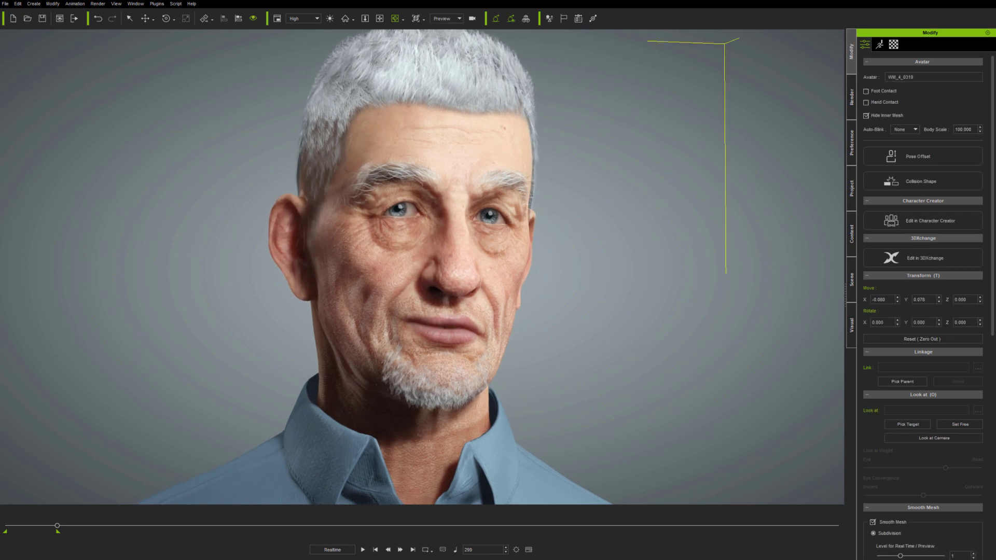
pyautogui.moveTo(57, 527); pyautogui.dragTo(25, 526)
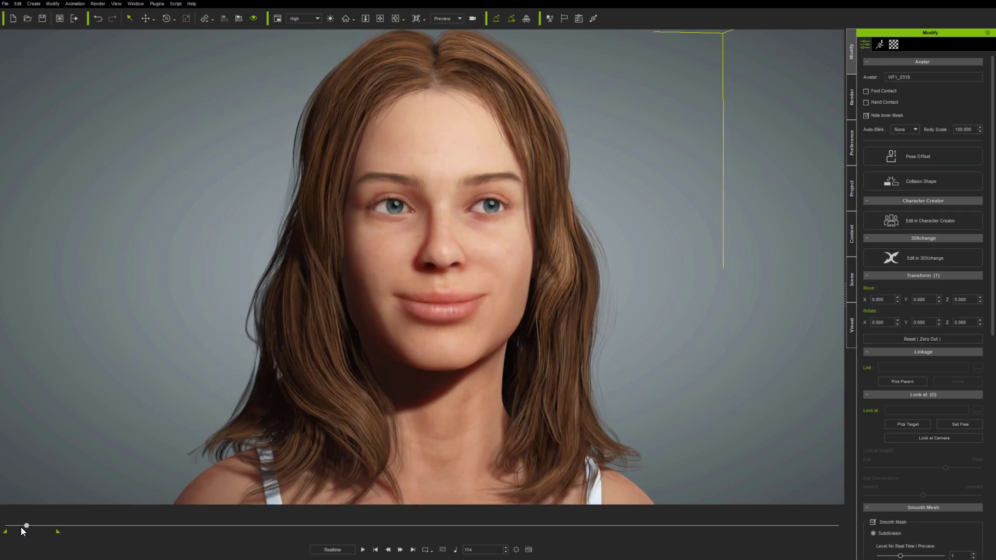
pyautogui.click(363, 550)
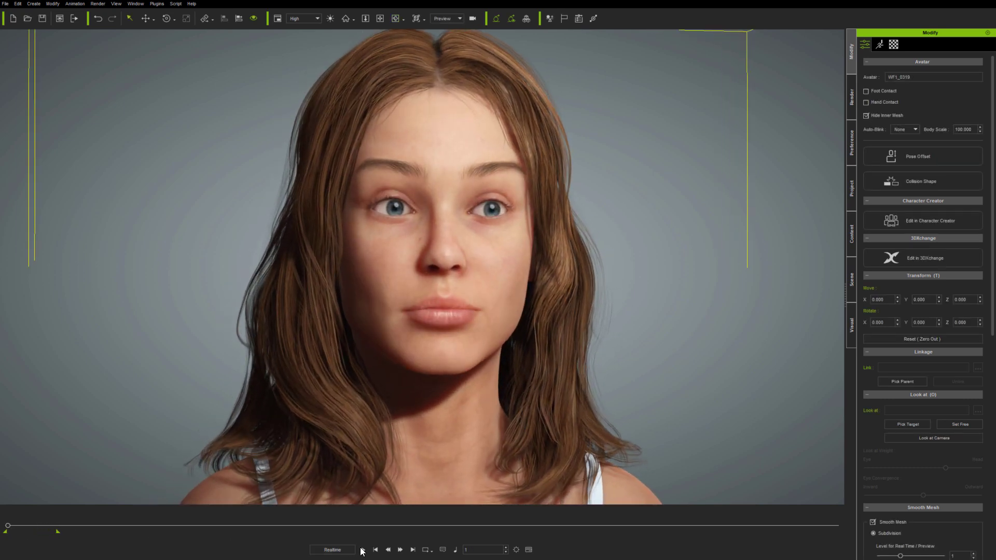
pyautogui.click(364, 550)
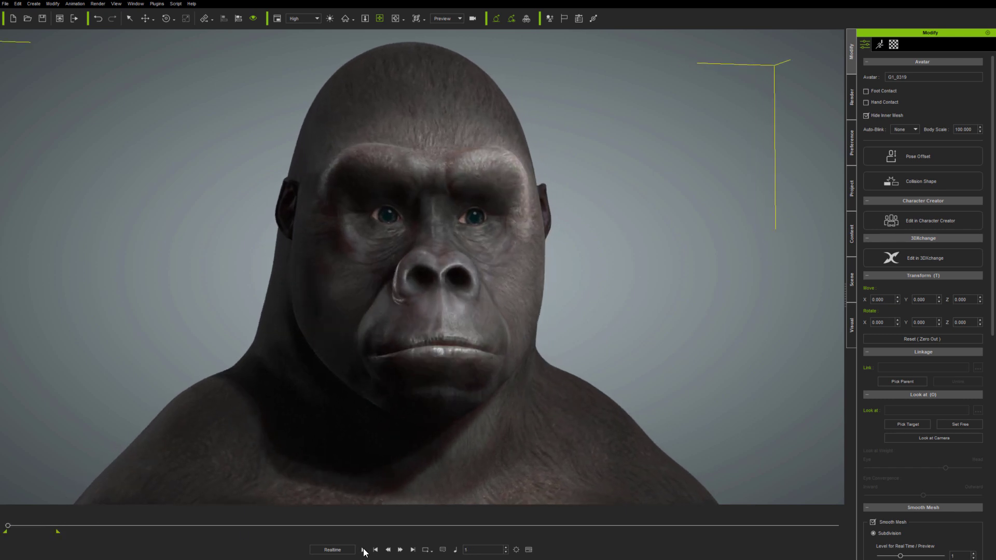
pyautogui.click(363, 550)
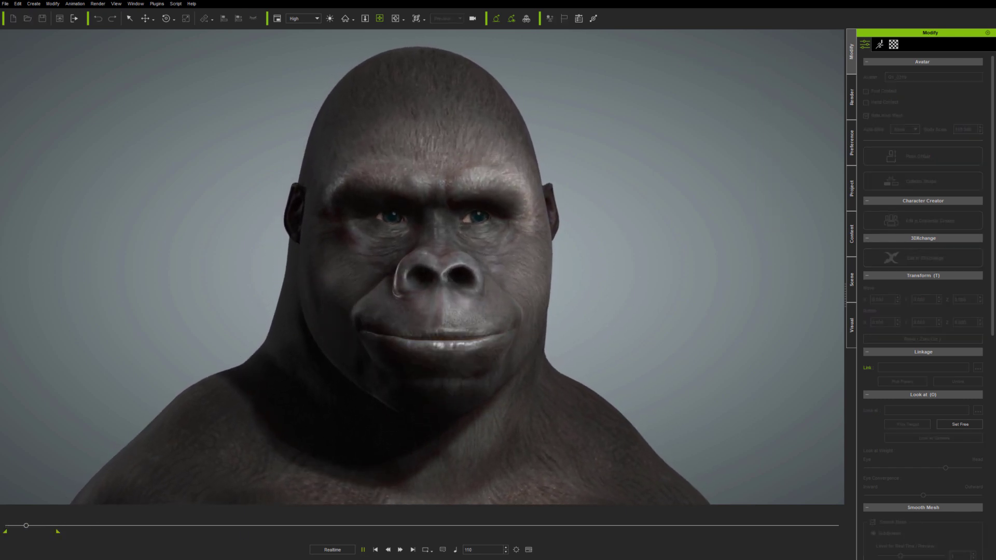